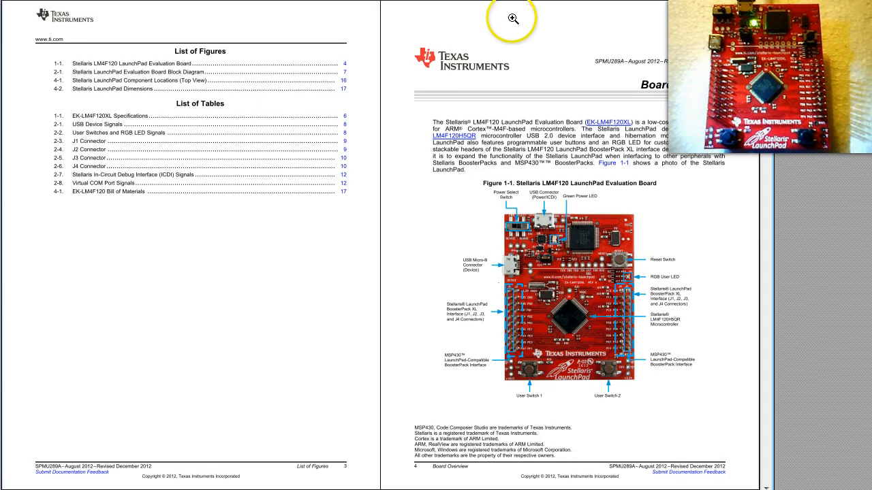
Step: Scroll the LaunchPad user's guide down past the connector tables to the RGB LED schematic page
{"action": "scroll", "scroll_direction": "down", "scroll_amount": 3}
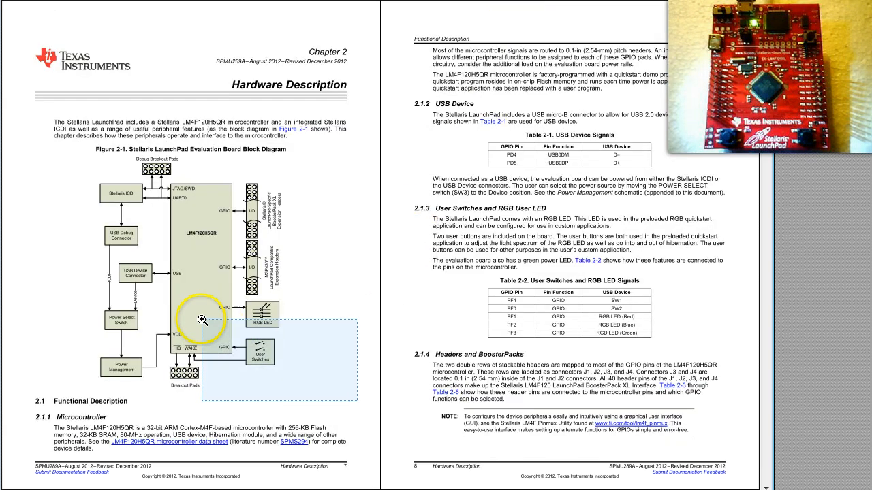
{"action": "scroll", "scroll_direction": "down", "scroll_amount": 3}
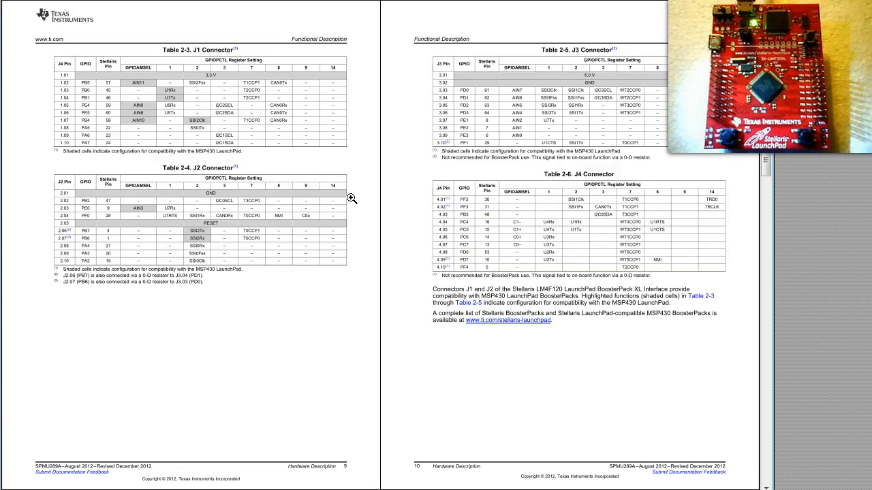
{"action": "scroll", "scroll_direction": "down", "scroll_amount": 3}
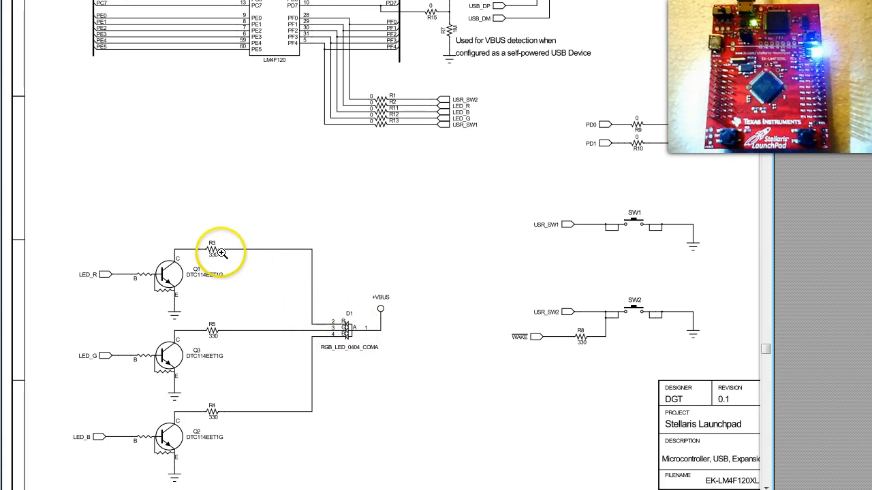
{"action": "mouse_move", "coordinate": [93, 277]}
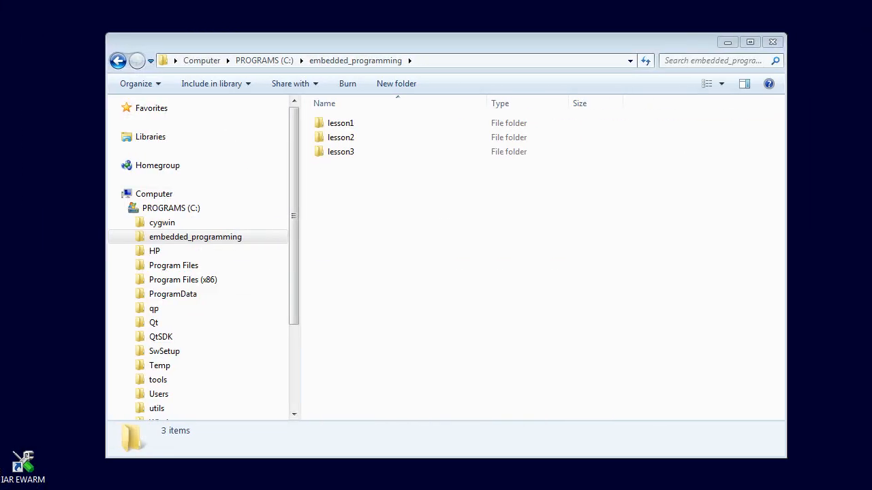
Step: Paste a copy of lesson3 into embedded_programming and rename it lesson4
{"action": "right_click", "coordinate": [341, 151]}
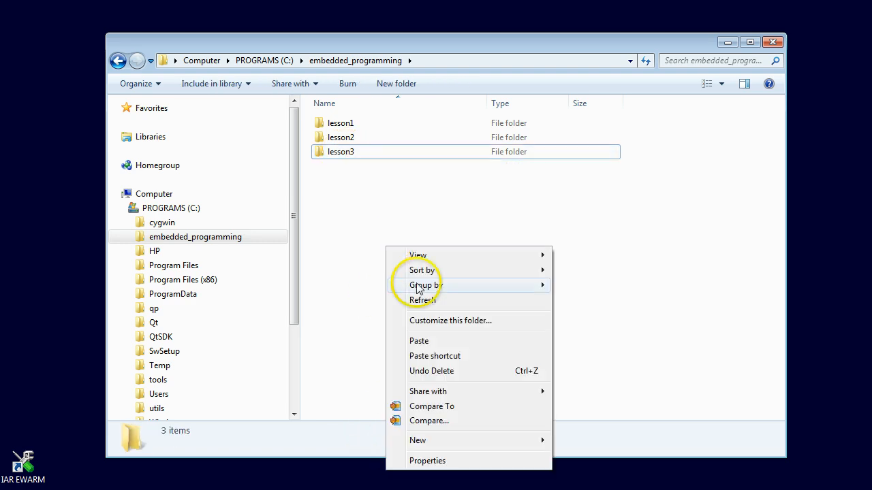
{"action": "left_click", "coordinate": [420, 340]}
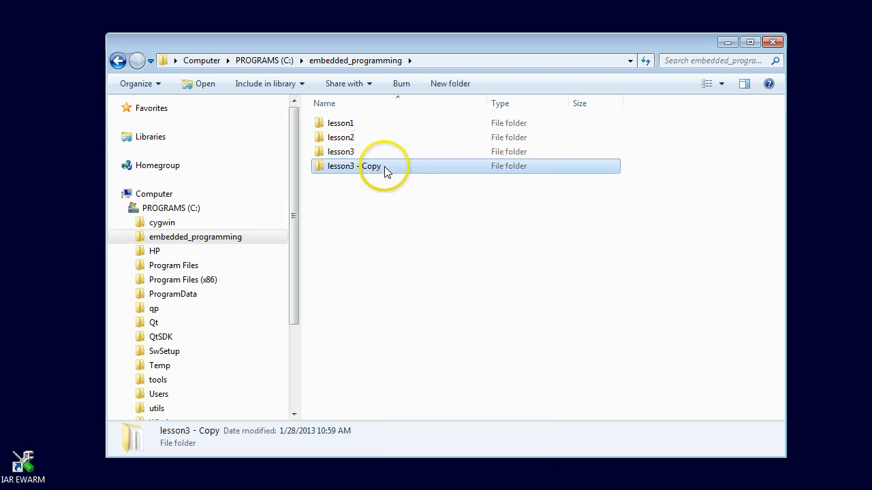
{"action": "left_click", "coordinate": [350, 166]}
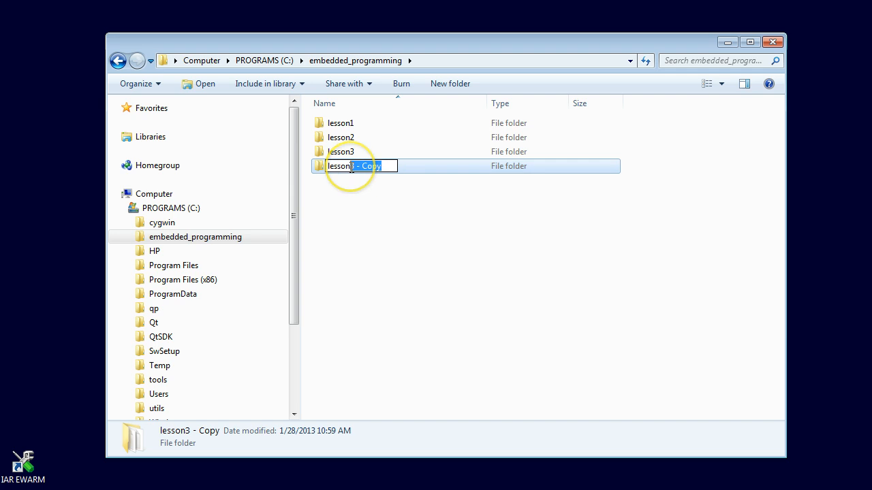
{"action": "type", "text": "lesson4"}
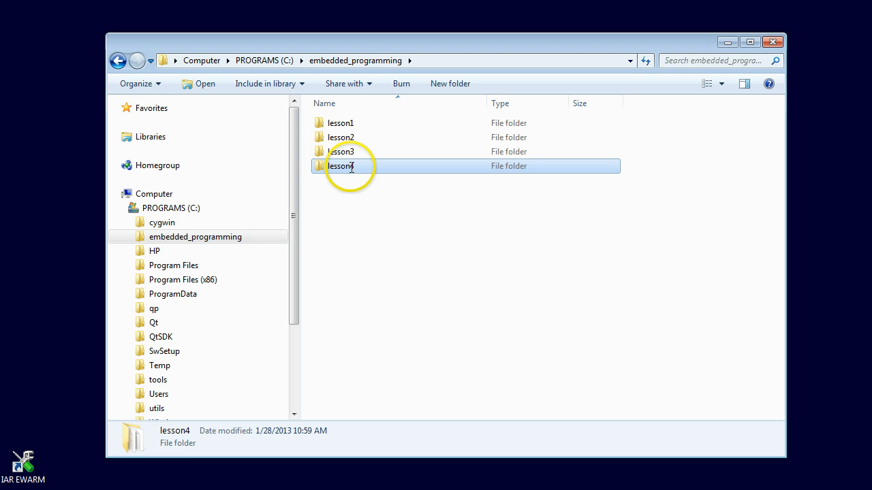
Step: Enter the lesson4 folder and launch workspace.eww in the IDE
{"action": "double_click", "coordinate": [343, 166]}
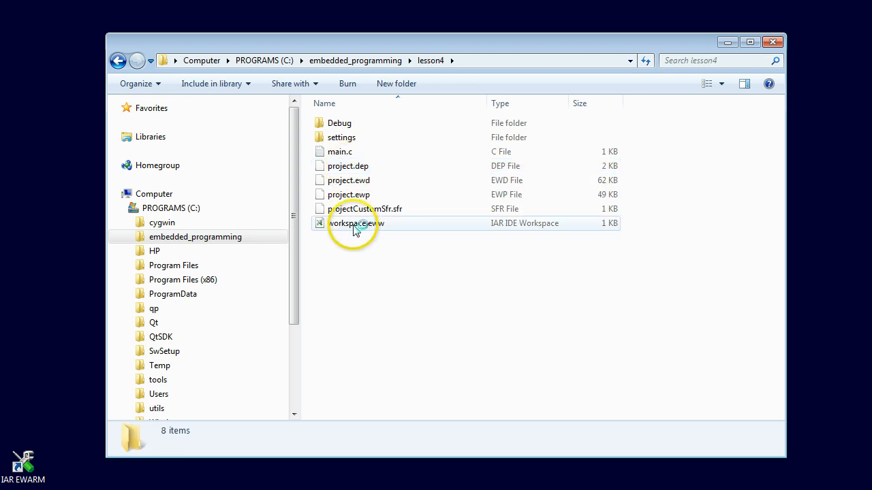
{"action": "double_click", "coordinate": [352, 224]}
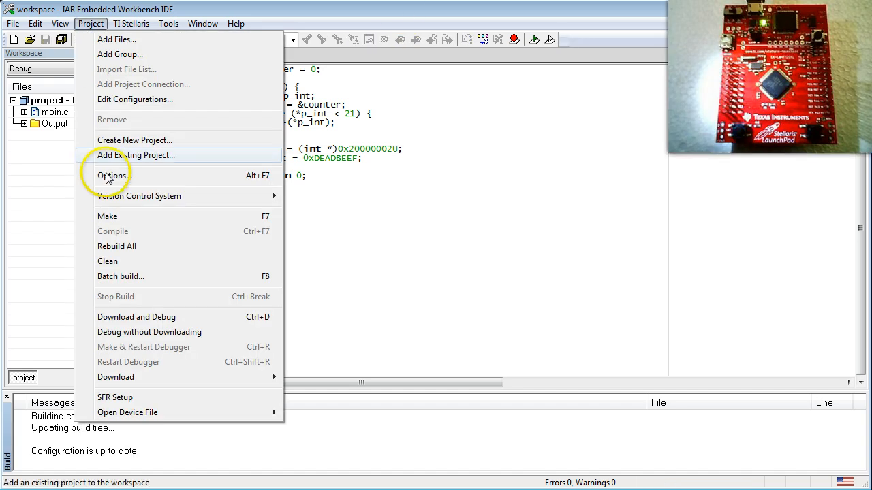
{"action": "left_click", "coordinate": [113, 176]}
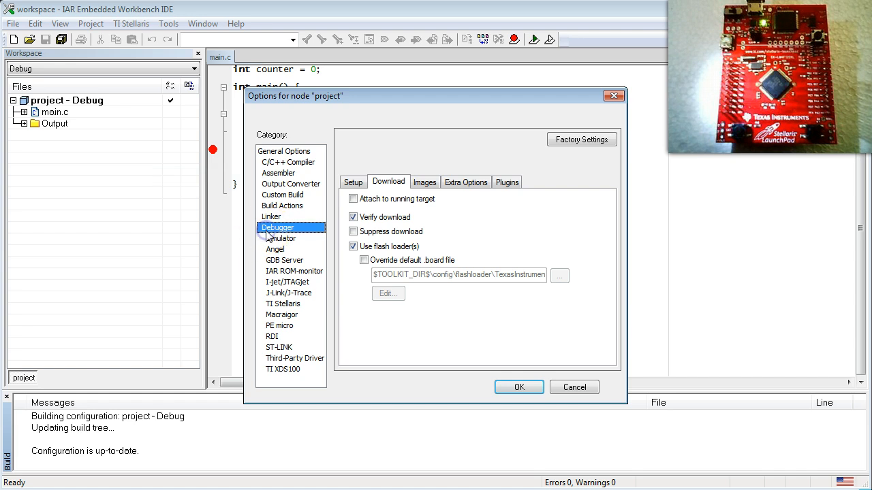
{"action": "left_click", "coordinate": [353, 183]}
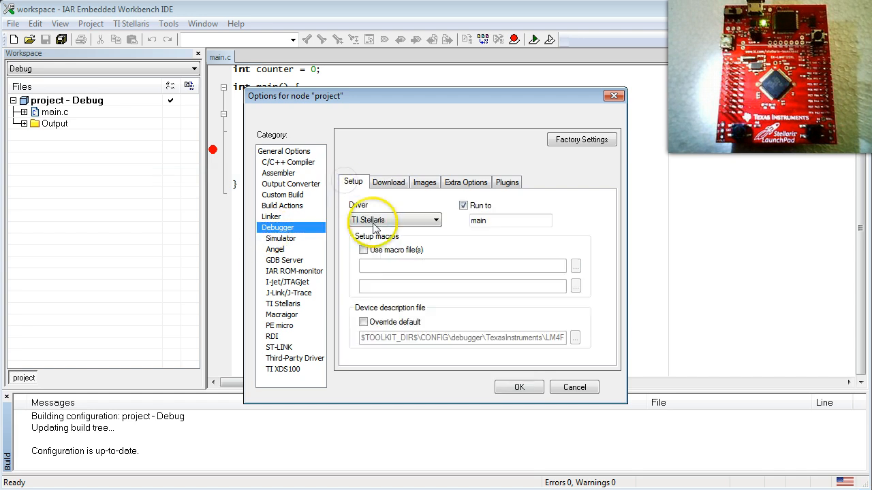
{"action": "left_click", "coordinate": [388, 182]}
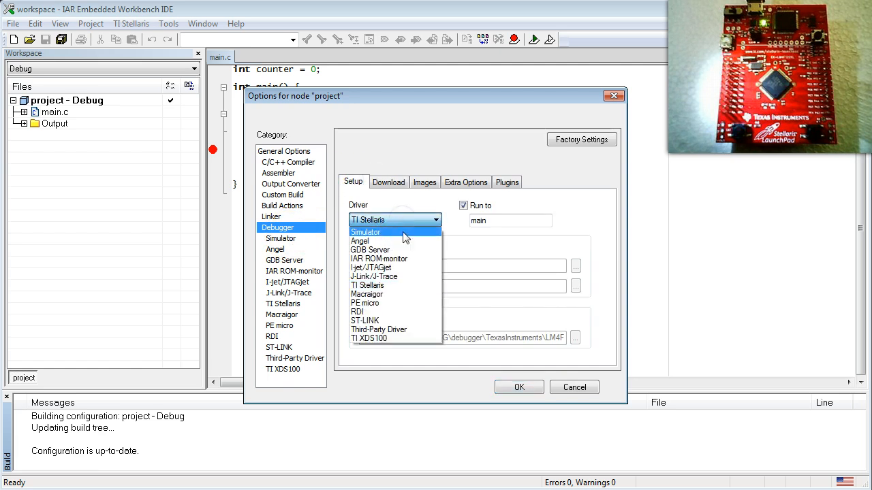
{"action": "left_click", "coordinate": [368, 285]}
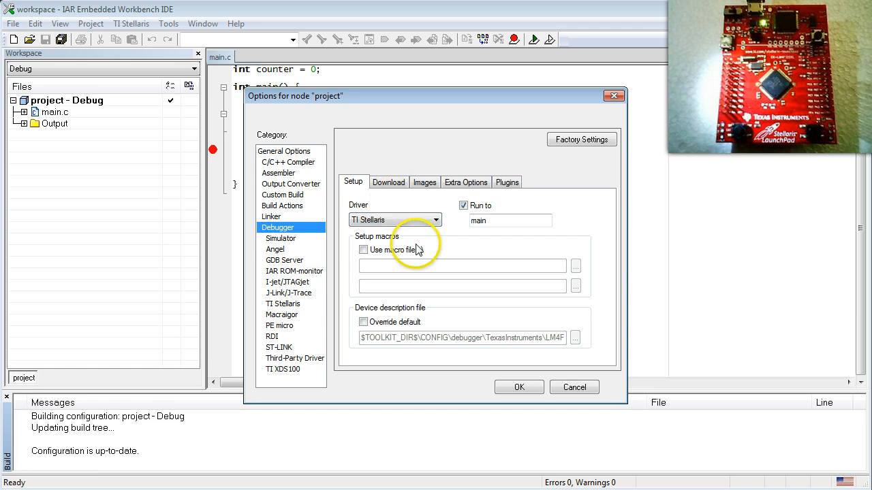
{"action": "left_click", "coordinate": [519, 387]}
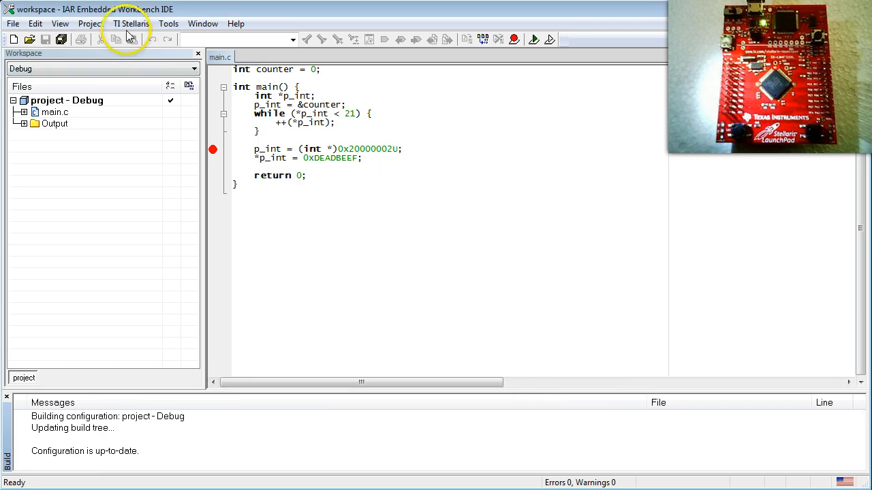
Step: Choose system reset as the reset behaviour in the TI Stellaris board menu
{"action": "left_click", "coordinate": [134, 24]}
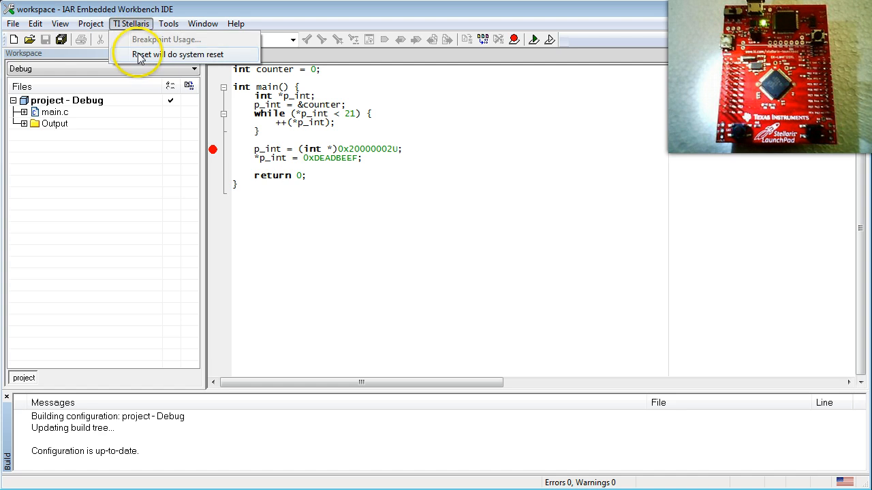
{"action": "mouse_move", "coordinate": [130, 54]}
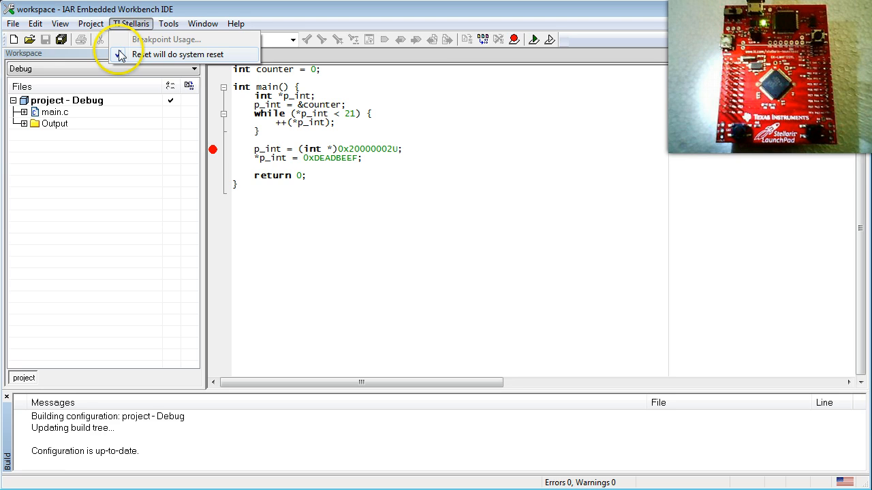
{"action": "left_click", "coordinate": [131, 24]}
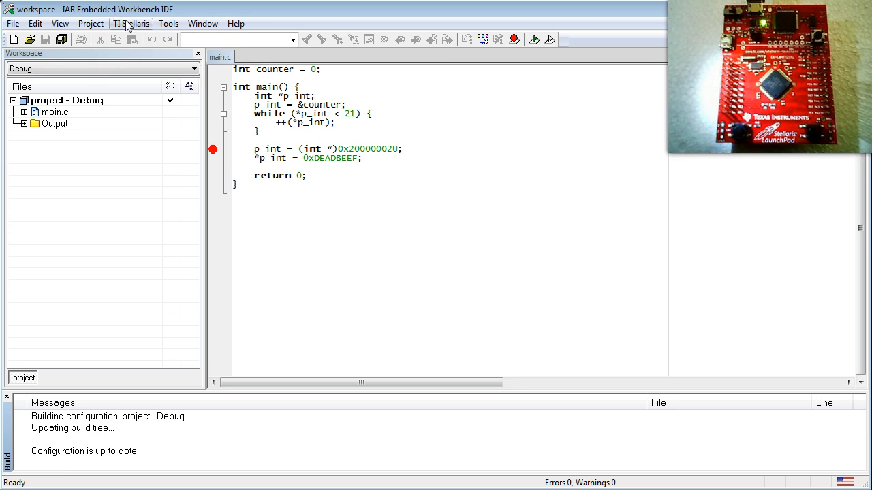
{"action": "left_click", "coordinate": [90, 25]}
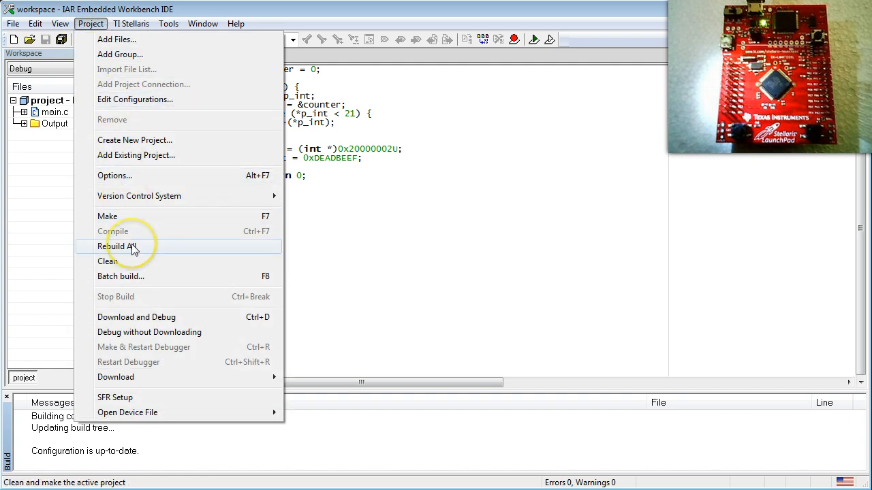
Step: Rebuild All so the project builds with zero errors and warnings
{"action": "left_click", "coordinate": [120, 246]}
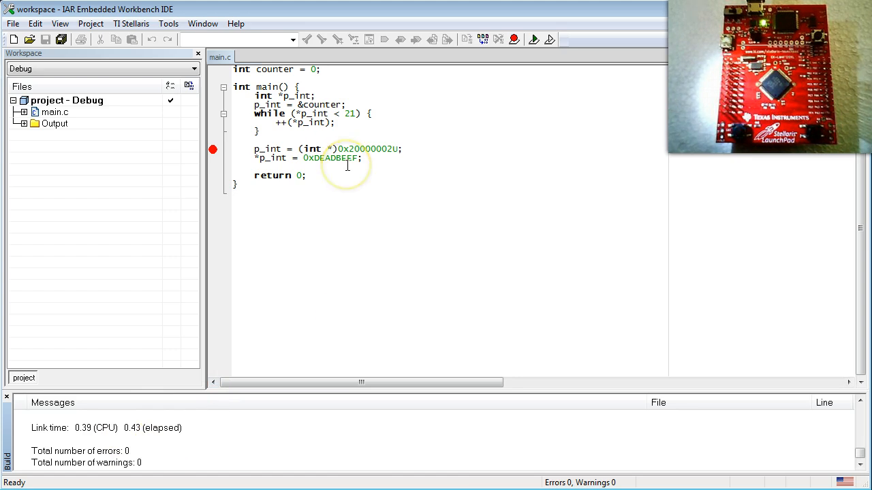
{"action": "left_click", "coordinate": [531, 38]}
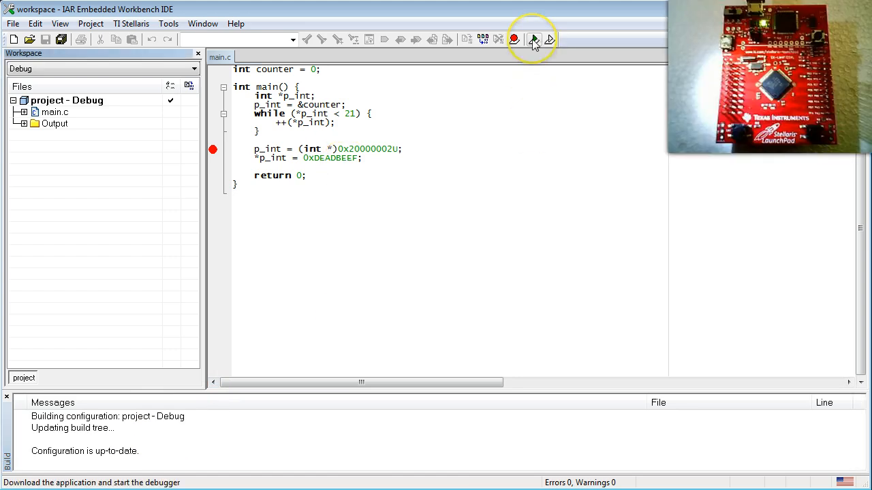
Step: Download the program to the board and start a debug session
{"action": "left_click", "coordinate": [533, 39]}
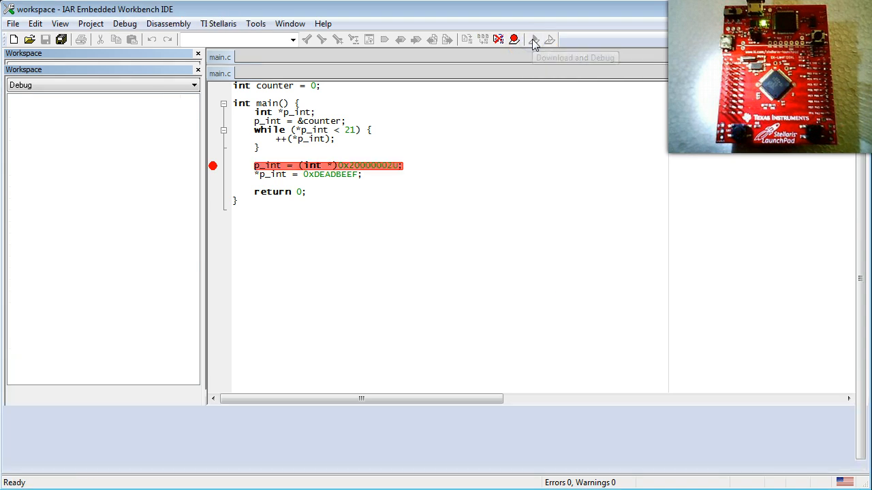
{"action": "left_click", "coordinate": [531, 38]}
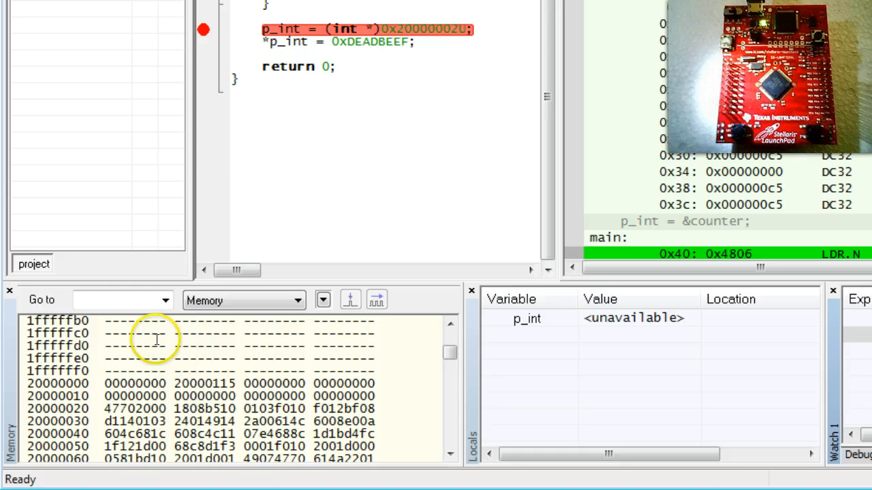
Step: Jump the Memory window to address 0x20008000, the end of on-chip SRAM
{"action": "type", "text": "0"}
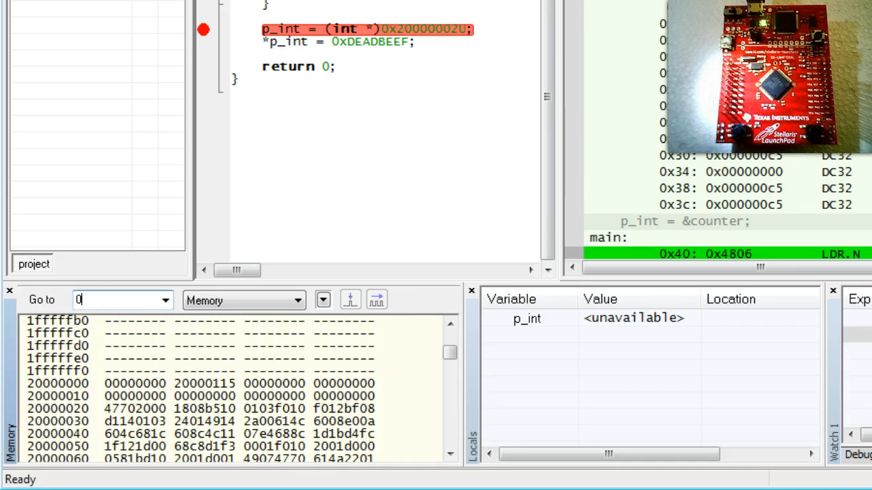
{"action": "type", "text": "x200080"}
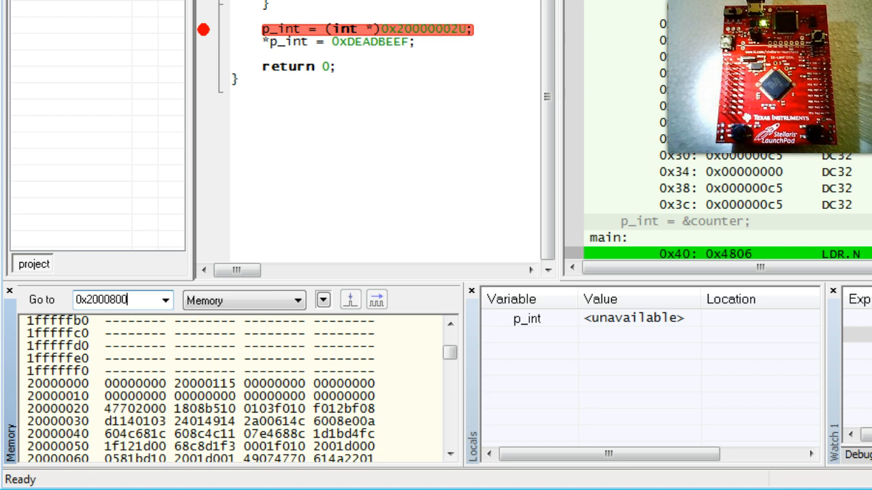
{"action": "type", "text": "0x20008000"}
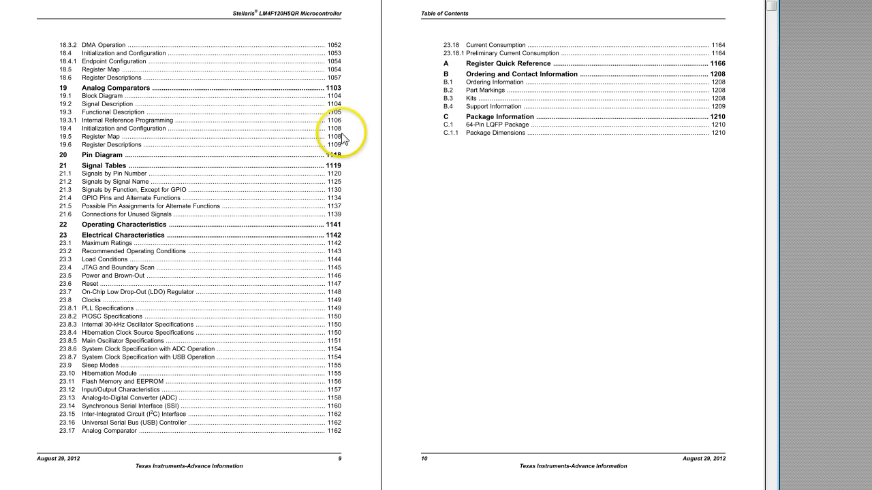
Step: Jump to the datasheet's Memory Map table and zoom in on its continued peripherals page
{"action": "scroll", "scroll_direction": "down", "scroll_amount": 3}
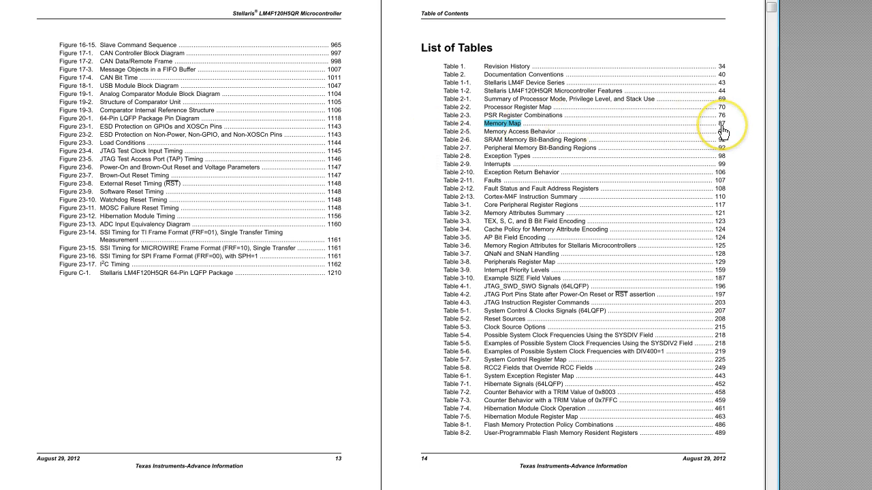
{"action": "left_click", "coordinate": [504, 122]}
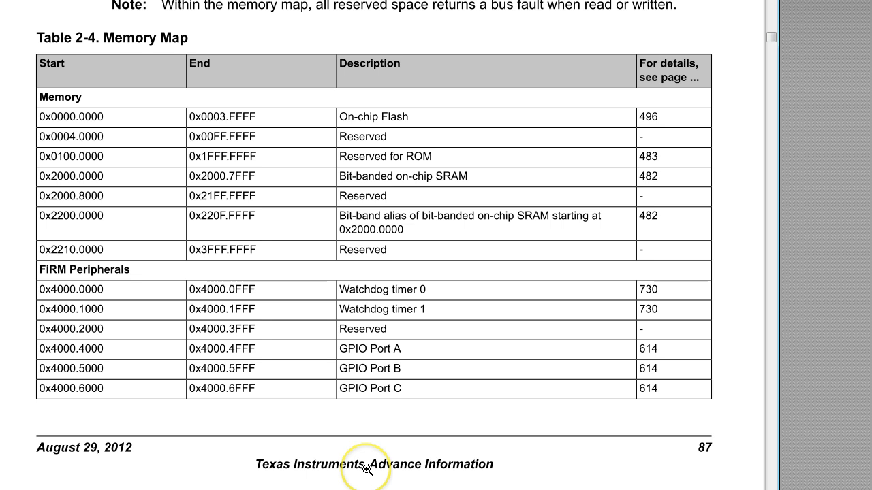
{"action": "mouse_move", "coordinate": [164, 52]}
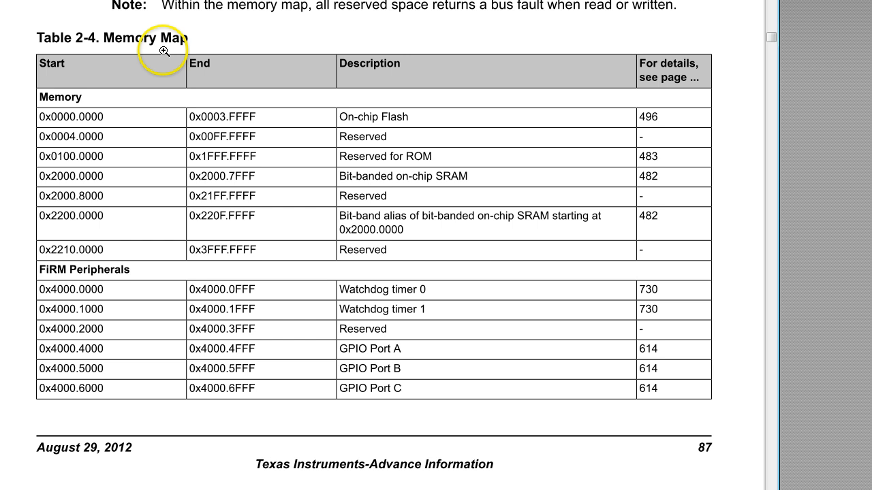
{"action": "mouse_move", "coordinate": [262, 115]}
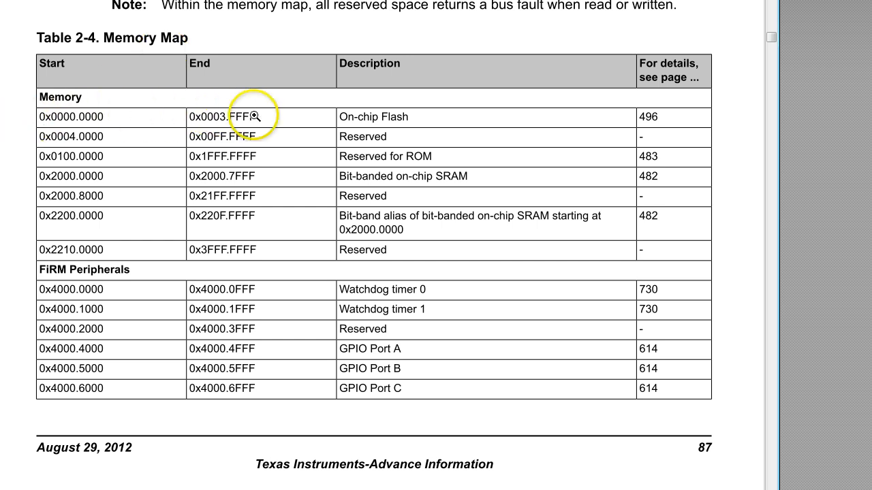
{"action": "mouse_move", "coordinate": [27, 131]}
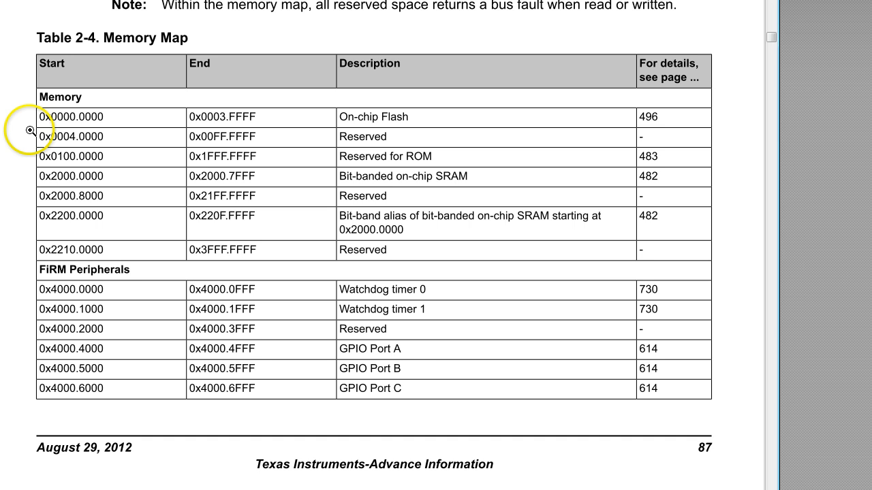
{"action": "mouse_move", "coordinate": [150, 183]}
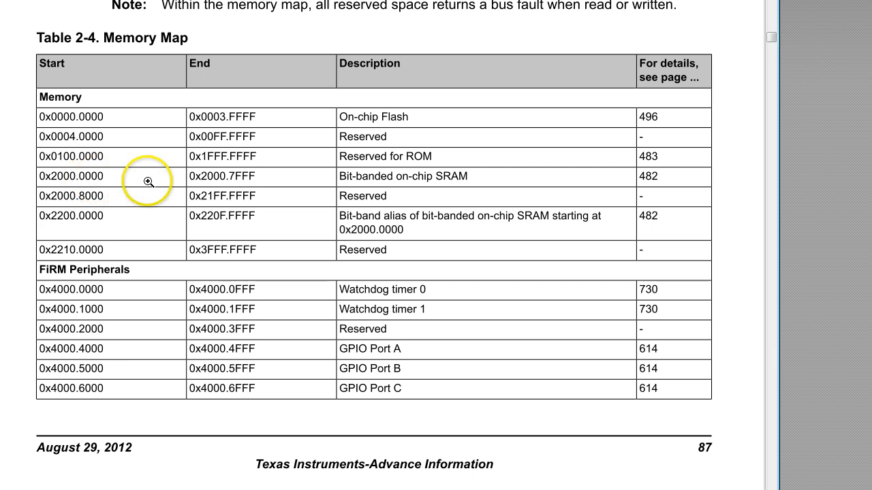
{"action": "mouse_move", "coordinate": [29, 182]}
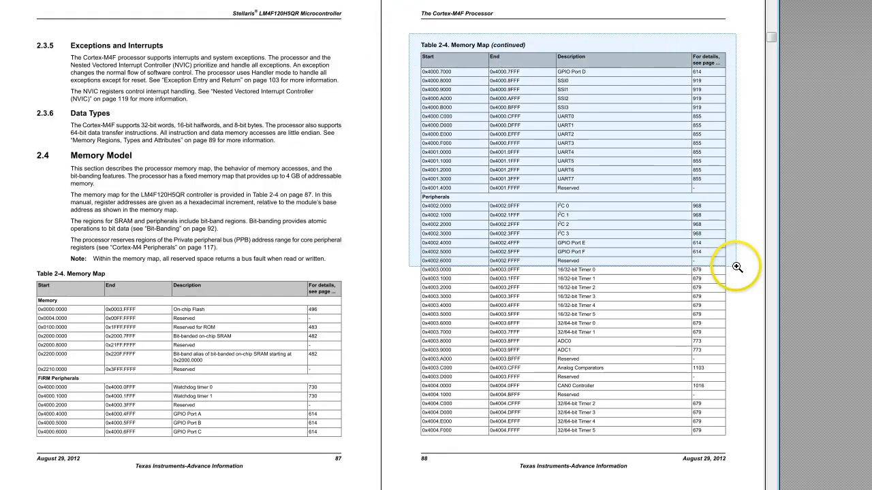
{"action": "left_click", "coordinate": [738, 267]}
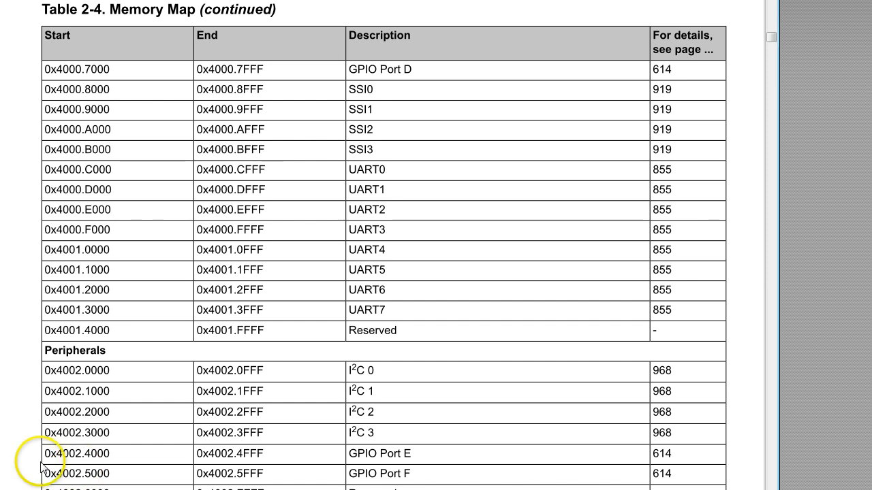
{"action": "double_click", "coordinate": [76, 474]}
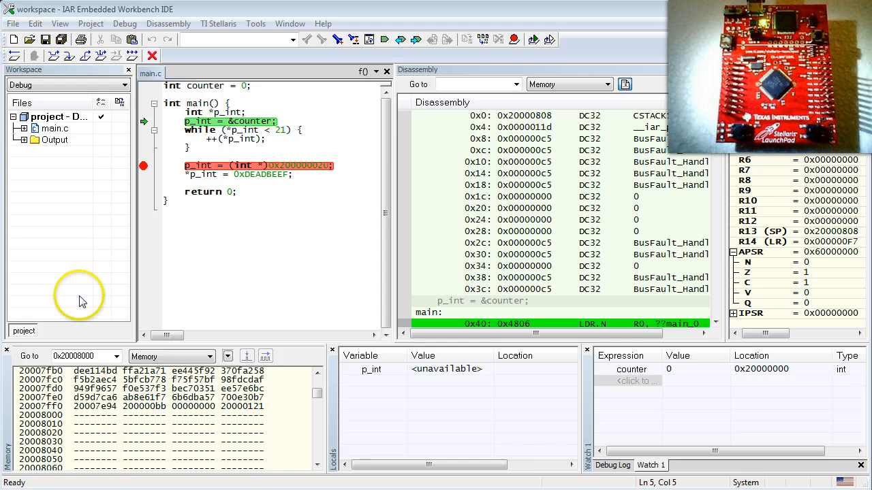
Step: Jump the Memory window to 0x40025000, the start of GPIO Port F
{"action": "left_click", "coordinate": [82, 356]}
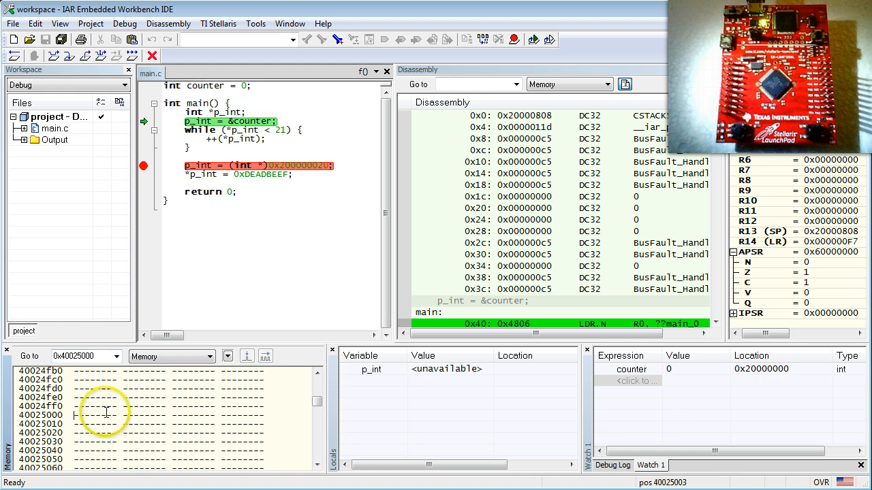
{"action": "mouse_move", "coordinate": [109, 441]}
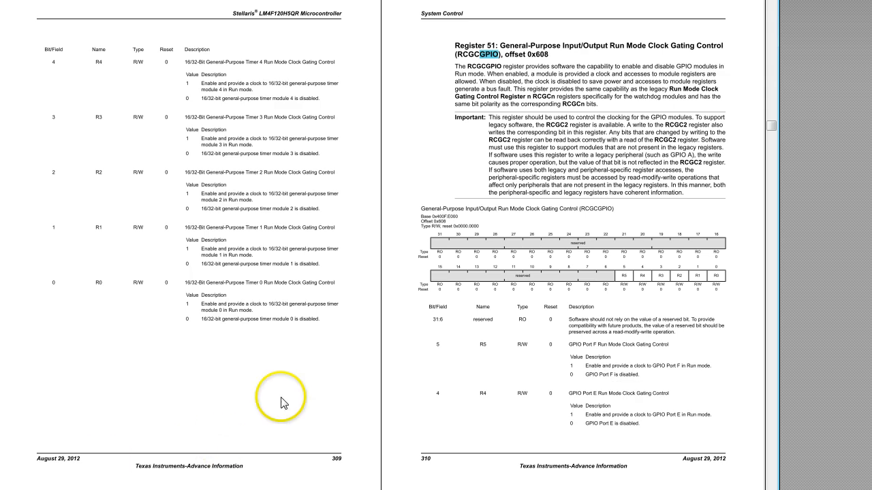
{"action": "mouse_move", "coordinate": [392, 202]}
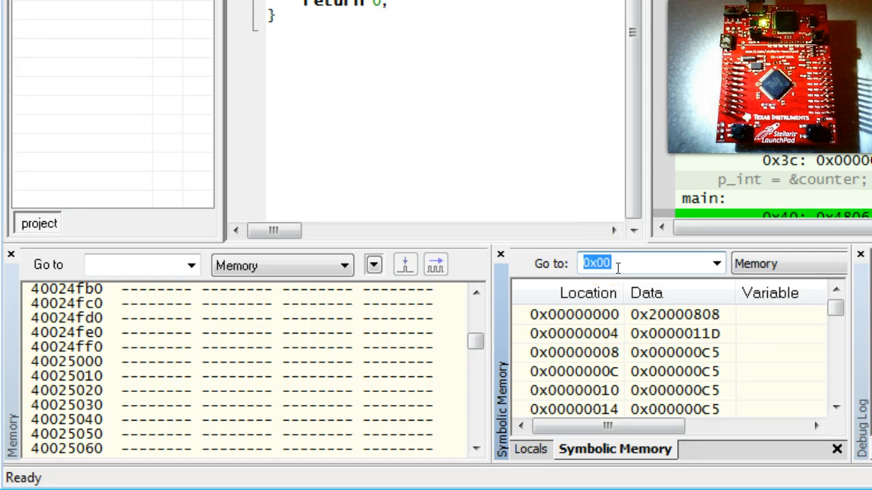
Step: Show Symbolic Memory at the clock gating register address 0x400FE608
{"action": "type", "text": "0x400F.E000"}
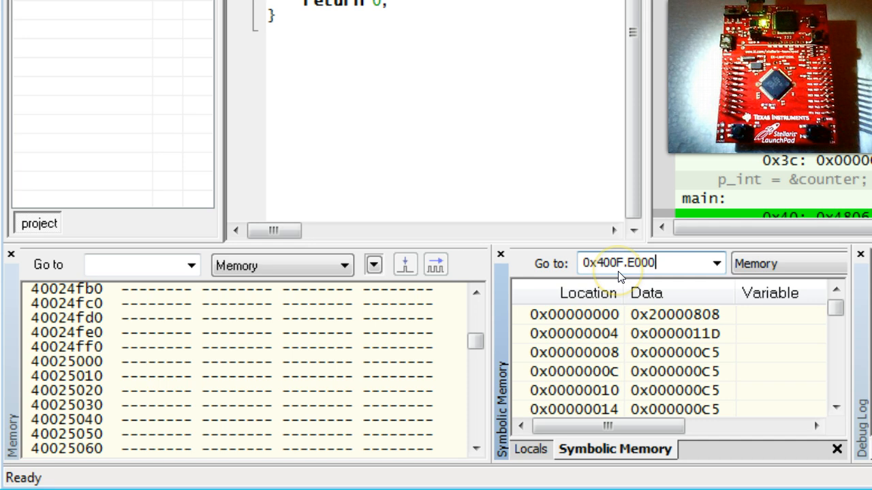
{"action": "key", "text": "BackSpace"}
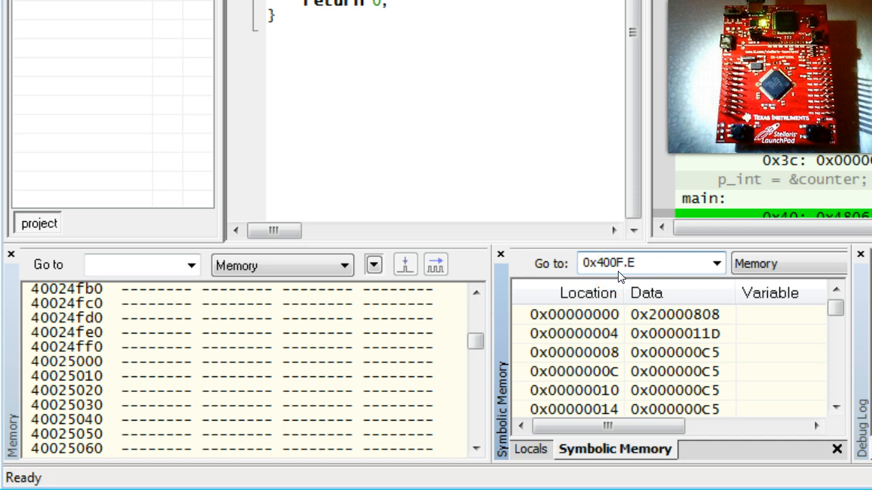
{"action": "type", "text": "608"}
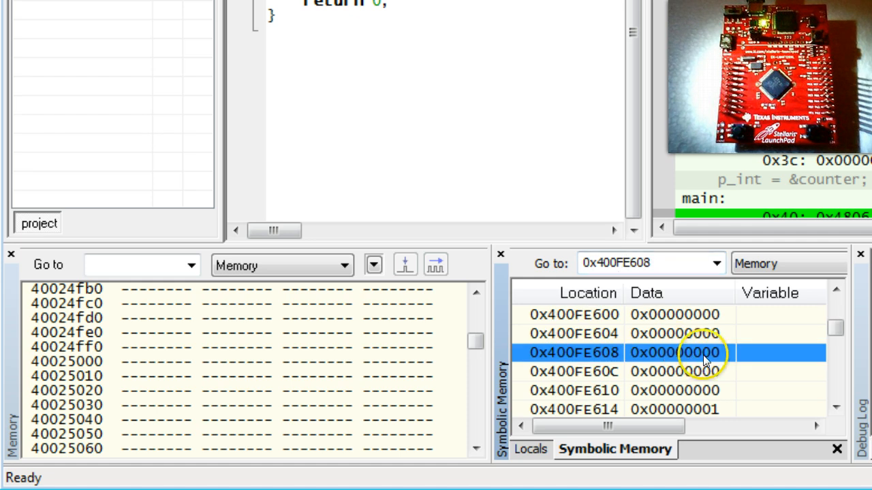
Step: Write 0x00000020 into the register at 0x400FE608 to enable GPIO Port F's clock
{"action": "double_click", "coordinate": [677, 352]}
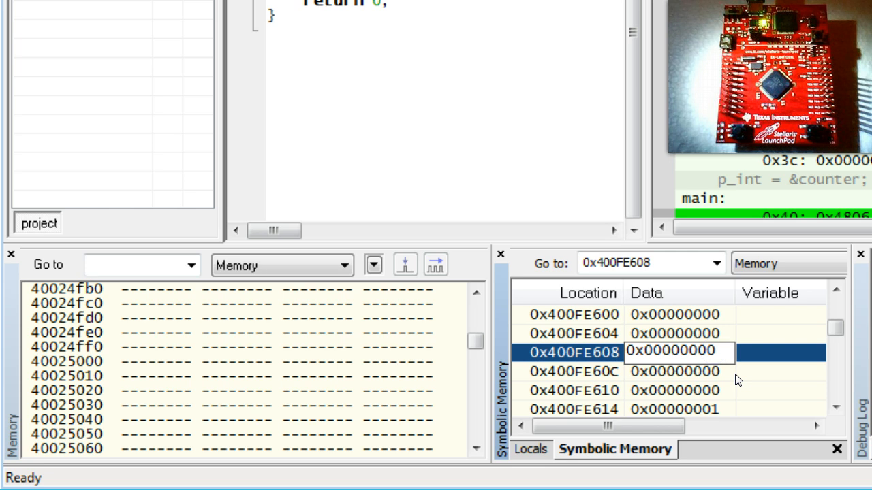
{"action": "type", "text": "0x00000020"}
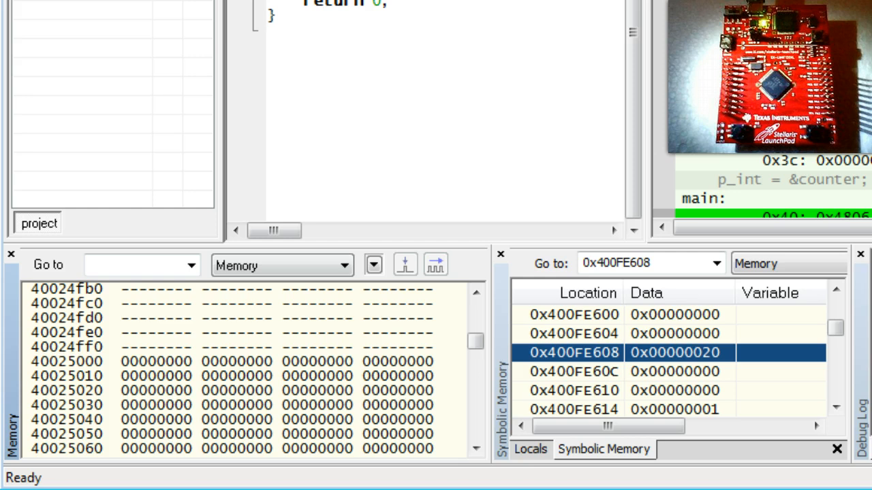
{"action": "mouse_move", "coordinate": [511, 443]}
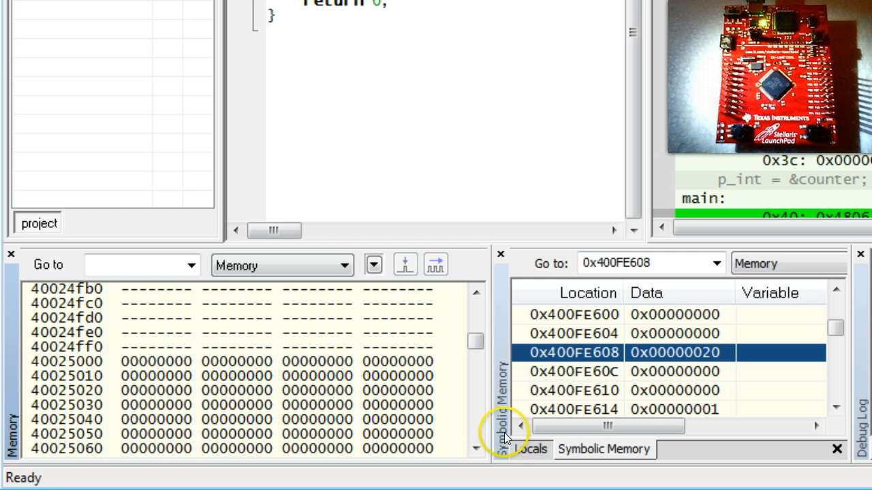
{"action": "scroll", "scroll_direction": "down", "scroll_amount": 3}
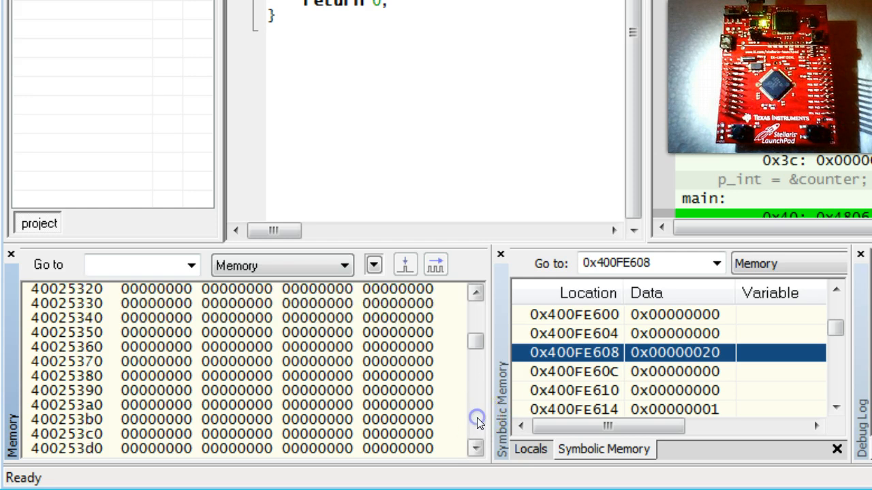
{"action": "scroll", "scroll_direction": "down", "scroll_amount": 3}
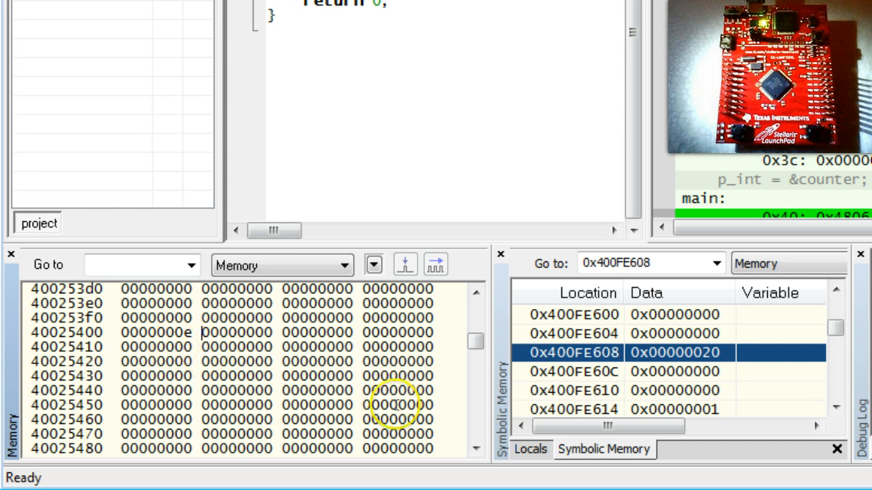
{"action": "scroll", "scroll_direction": "down", "scroll_amount": 3}
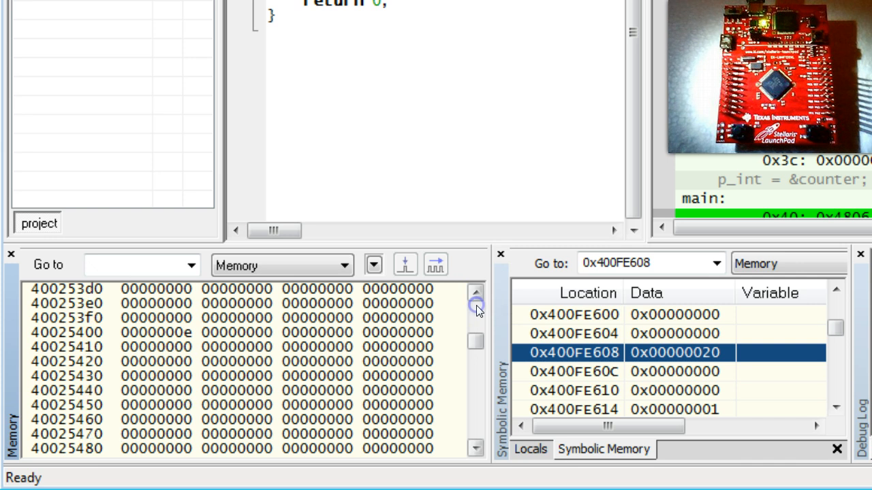
{"action": "mouse_move", "coordinate": [477, 308]}
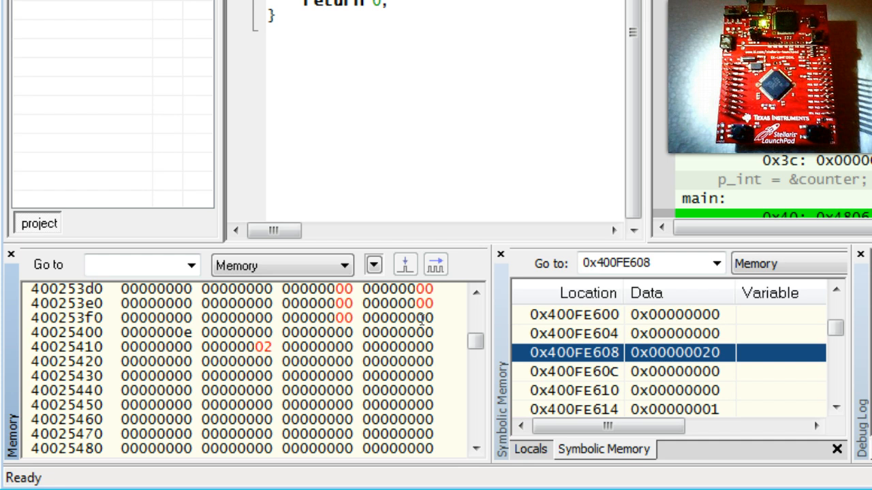
{"action": "mouse_move", "coordinate": [414, 323]}
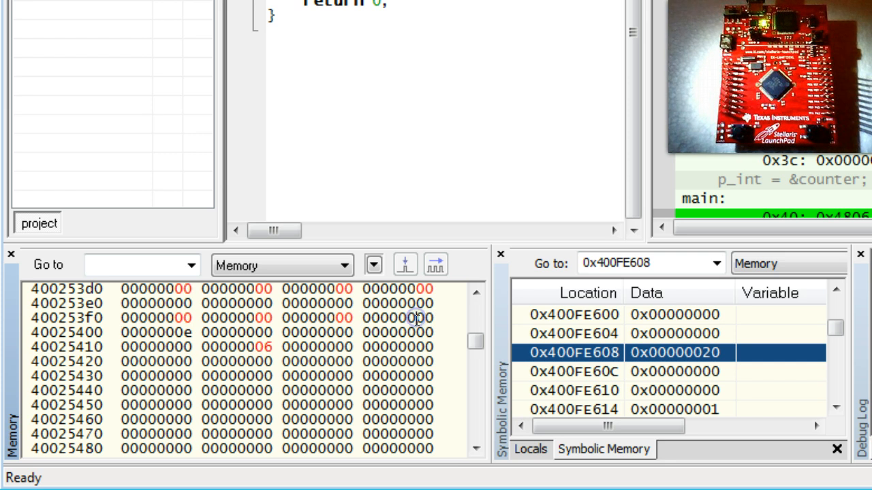
{"action": "mouse_move", "coordinate": [417, 321]}
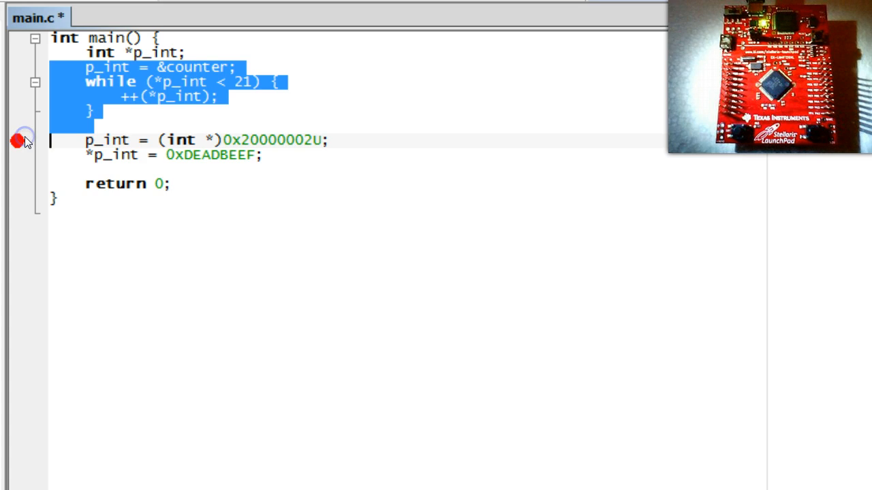
Step: Delete the counter loop and 'p_int = ', leaving an (unsigned int *)0x20000002U cast
{"action": "key", "text": "Delete"}
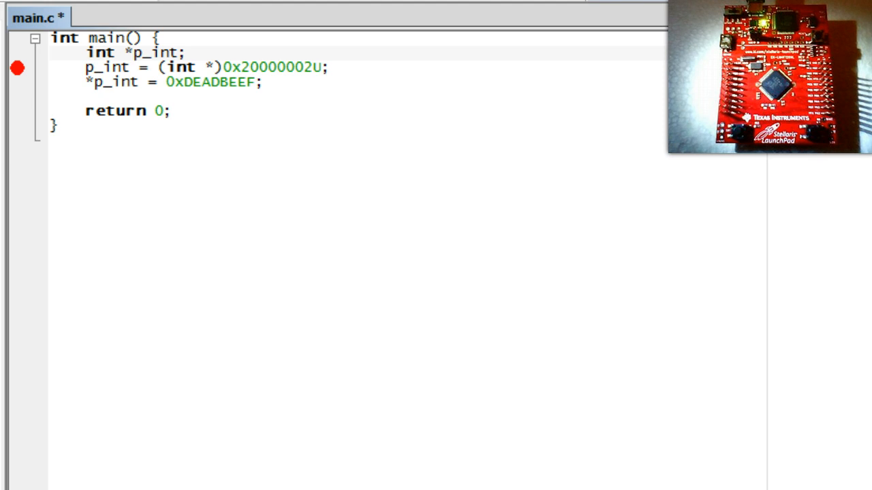
{"action": "left_click_drag", "start_coordinate": [84, 52], "coordinate": [85, 68]}
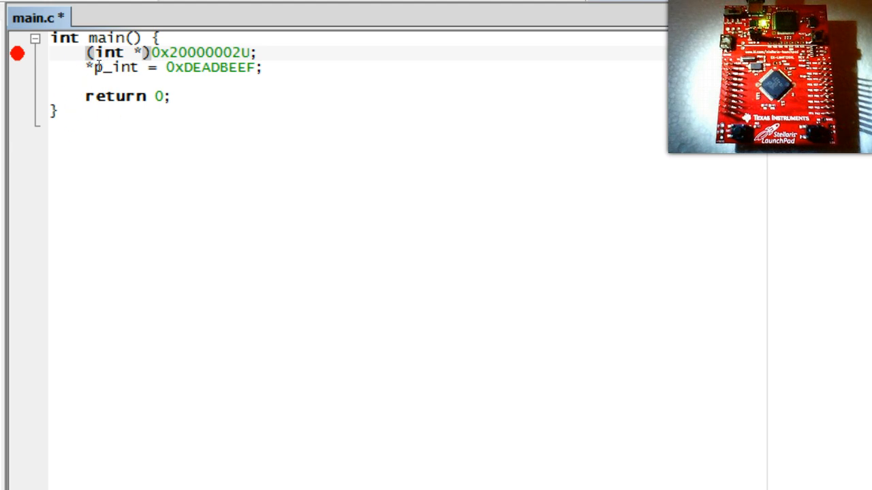
{"action": "type", "text": "unsigned"}
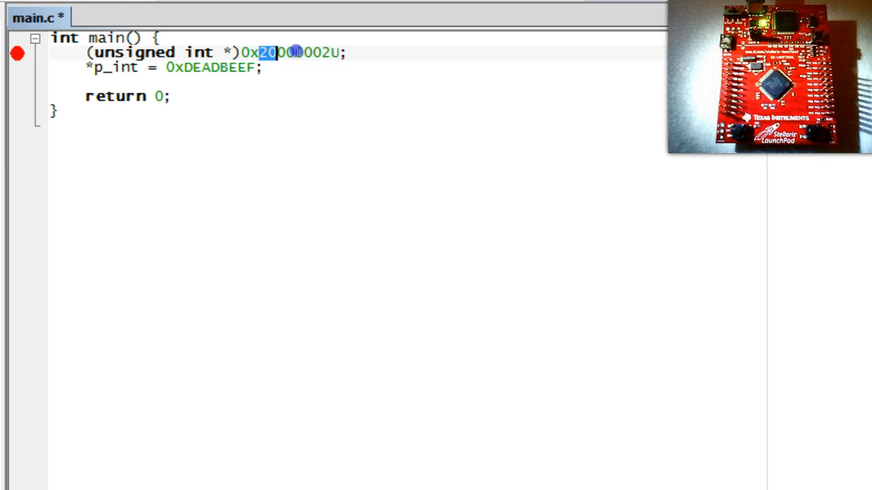
Step: Replace the address so the line reads *((unsigned int *)0x400FE608U)
{"action": "double_click", "coordinate": [297, 52]}
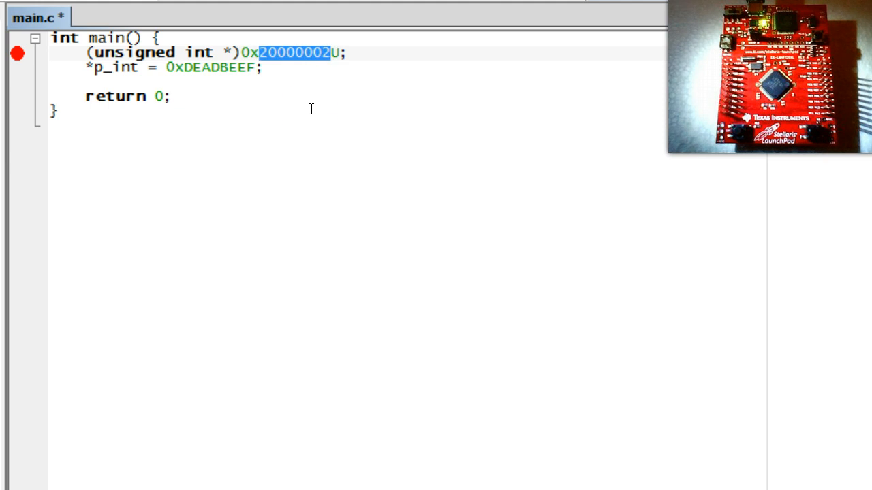
{"action": "type", "text": "400F"}
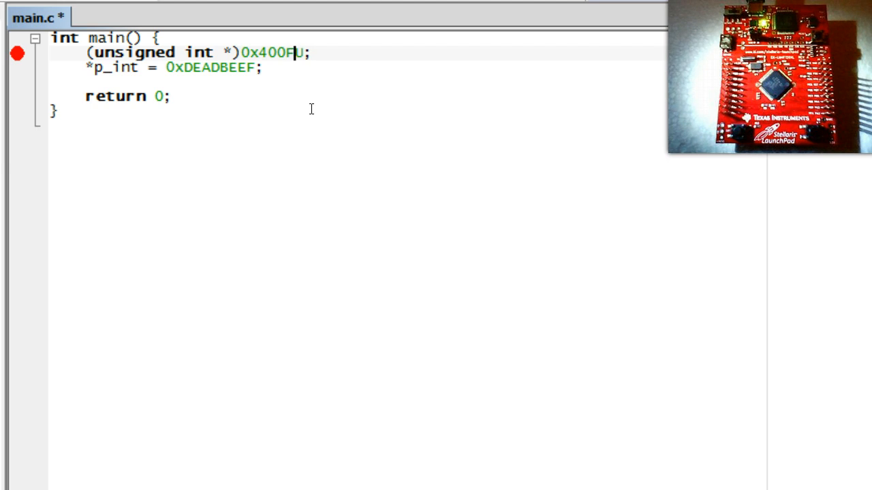
{"action": "type", "text": "E6"}
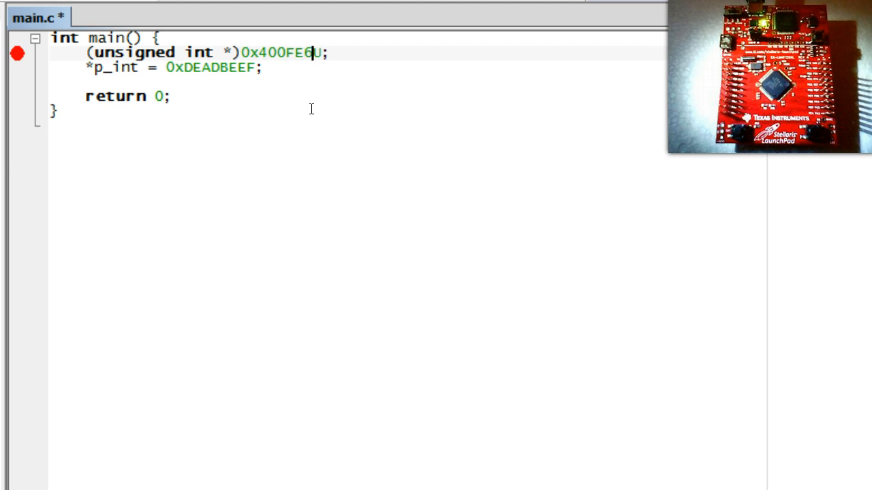
{"action": "type", "text": "08U)"}
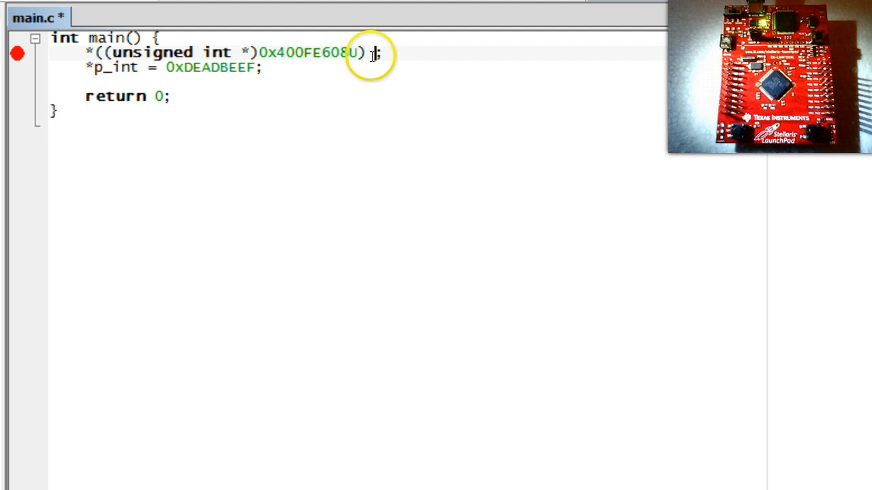
Step: Append ' = 0x20U' so the statement assigns 0x20U to the register
{"action": "type", "text": "="}
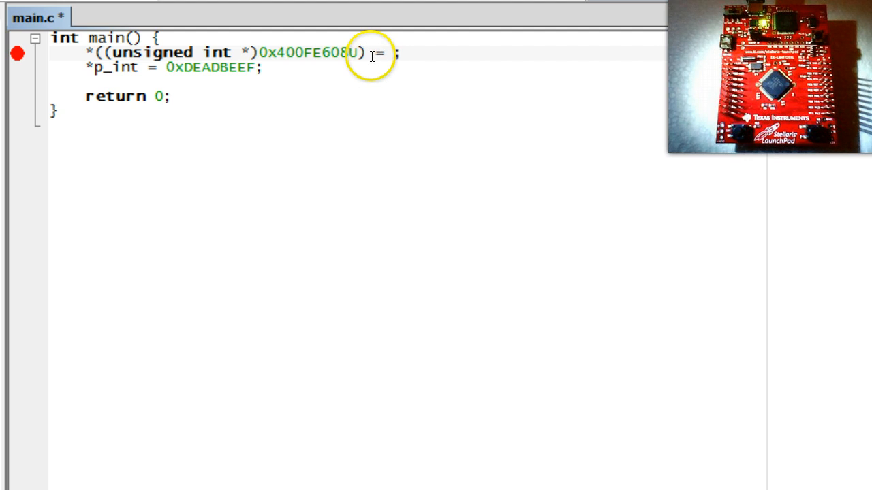
{"action": "type", "text": "0x20"}
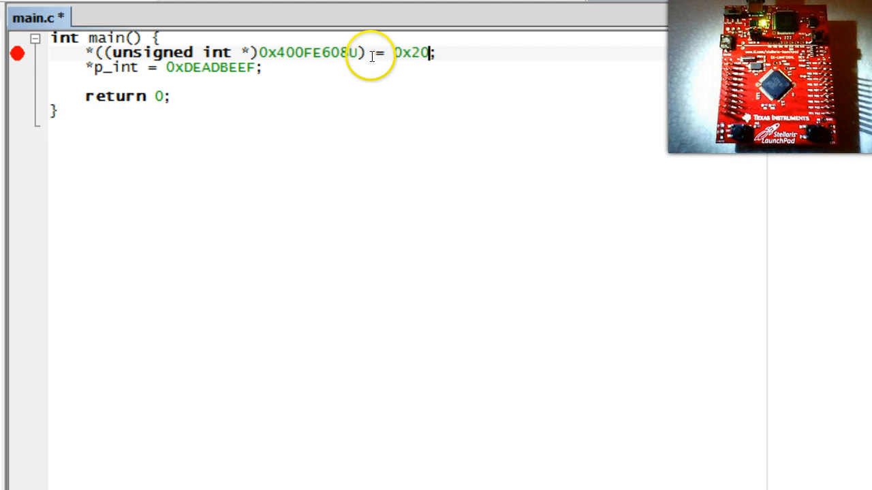
{"action": "type", "text": "U"}
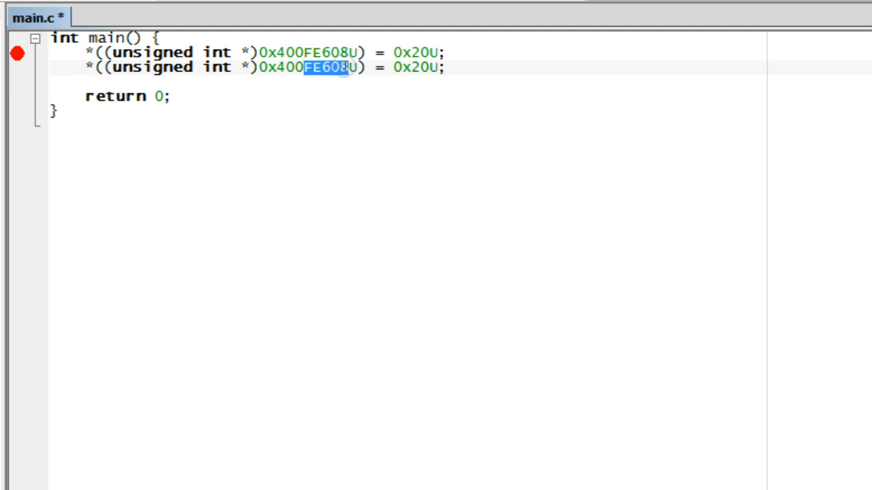
Step: Make the second statement write 0x0EU to 0x40025400U and begin editing the copied line's address
{"action": "type", "text": "25400"}
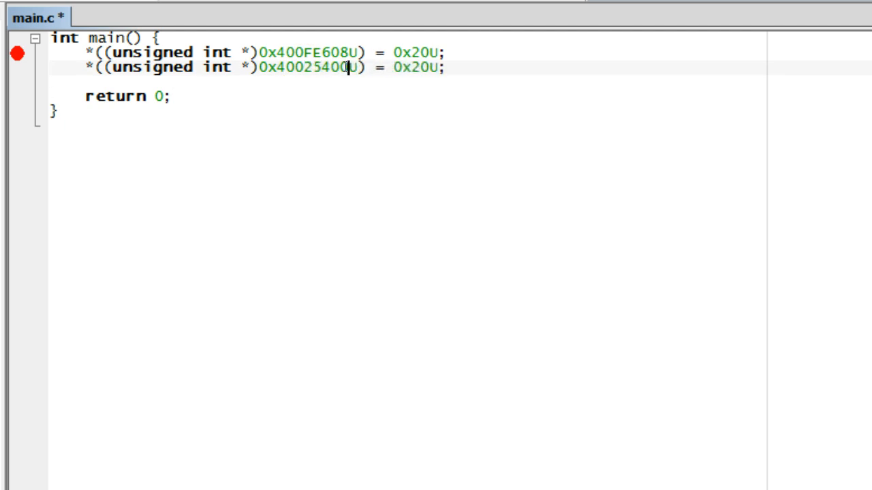
{"action": "double_click", "coordinate": [422, 68]}
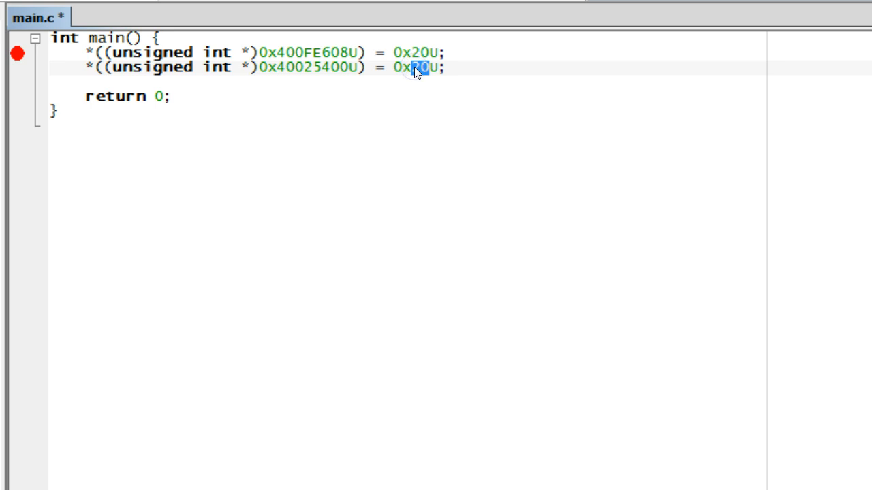
{"action": "type", "text": "0E"}
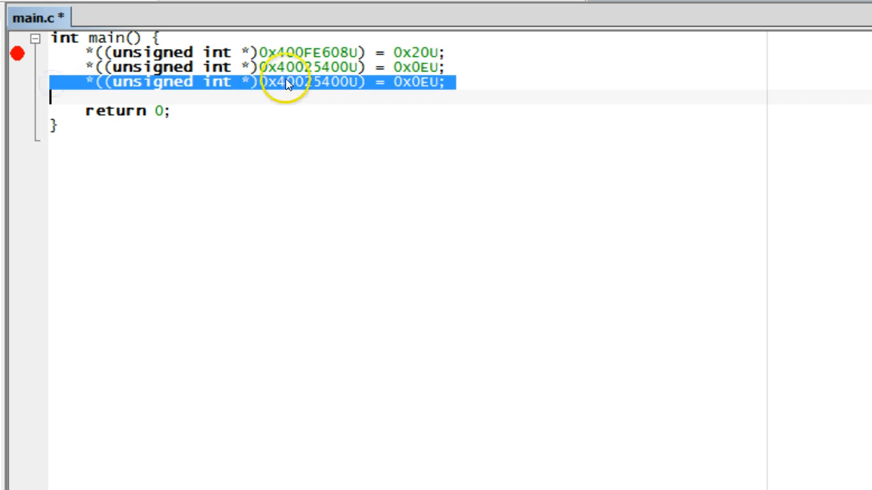
{"action": "left_click", "coordinate": [322, 109]}
{"action": "type", "text": "5"}
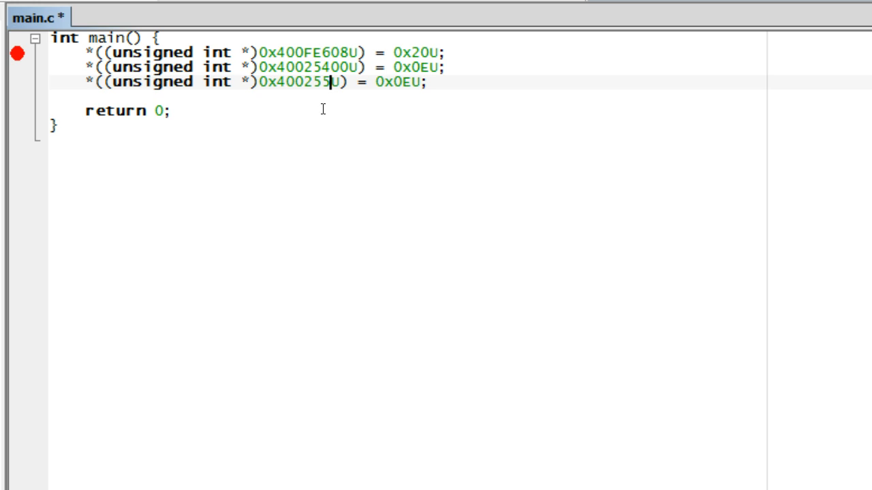
Step: Retarget the third write to 0x4002551CU and the pasted copy to 0x400253FCU
{"action": "type", "text": "1C"}
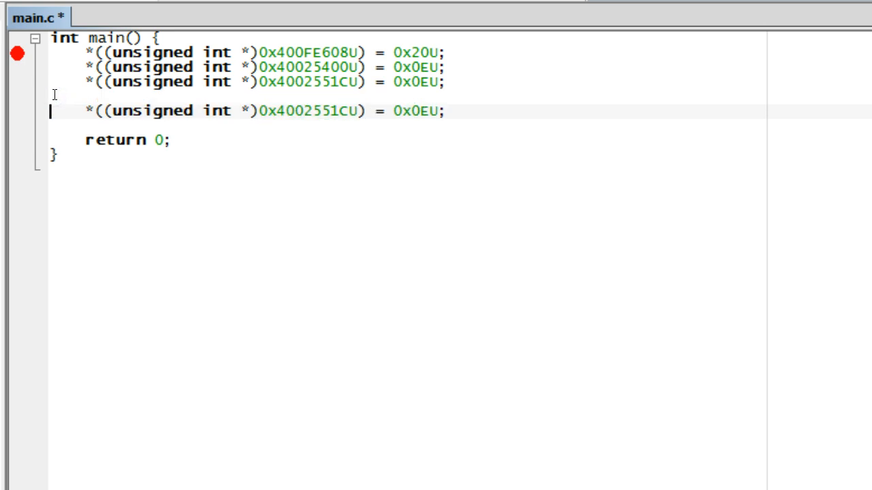
{"action": "double_click", "coordinate": [334, 111]}
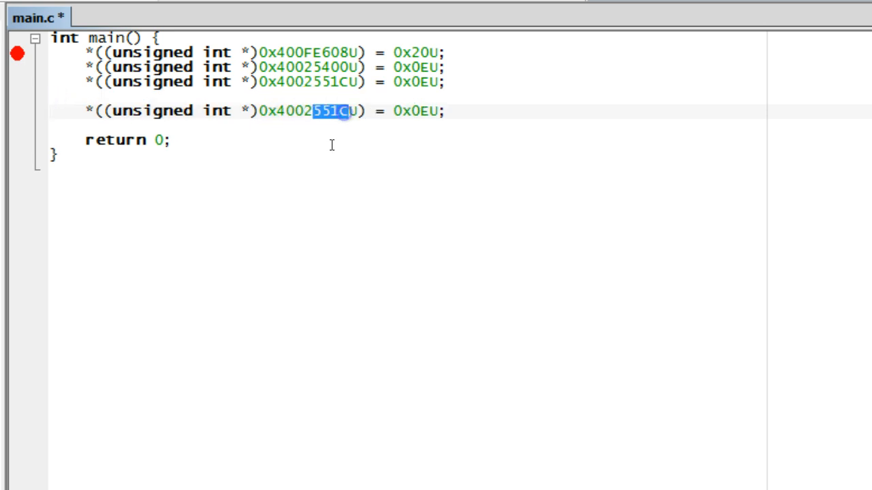
{"action": "type", "text": "53FC"}
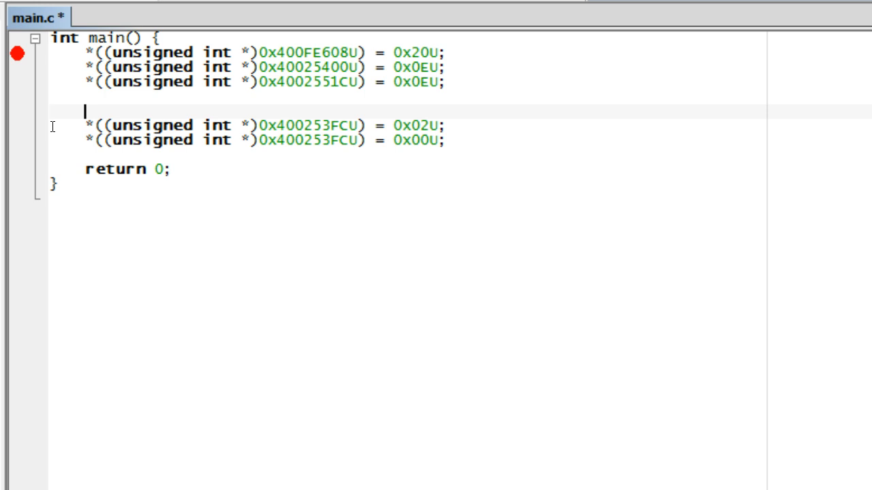
Step: Write 'while (1) {' on the blank line to open an endless loop around the 0x400253FC writes
{"action": "type", "text": "while"}
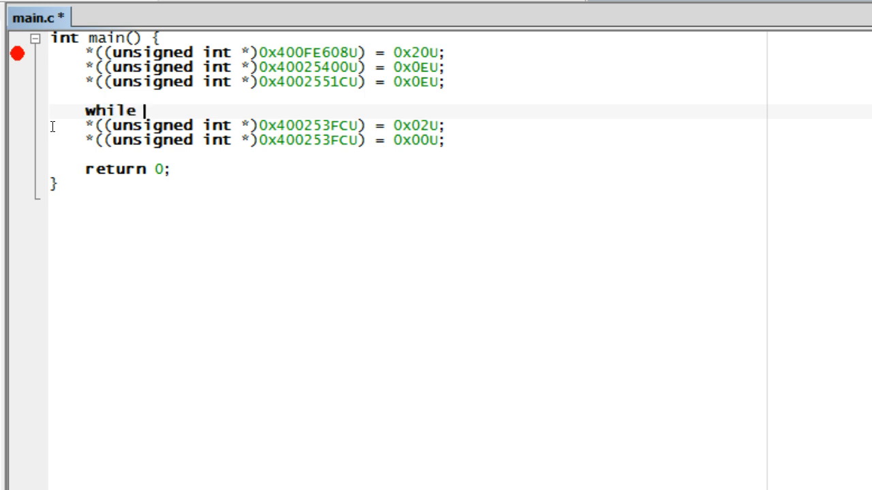
{"action": "type", "text": "(1)"}
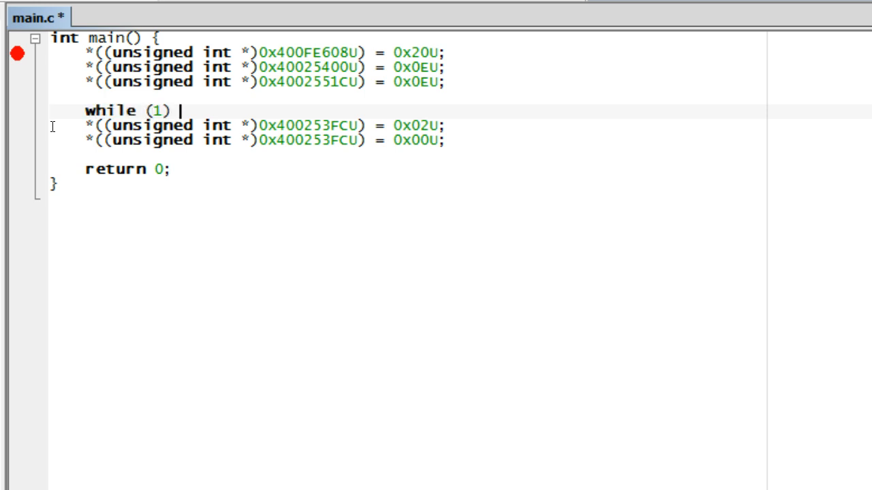
{"action": "type", "text": "{"}
{"action": "left_click", "coordinate": [405, 154]}
{"action": "type", "text": "}"}
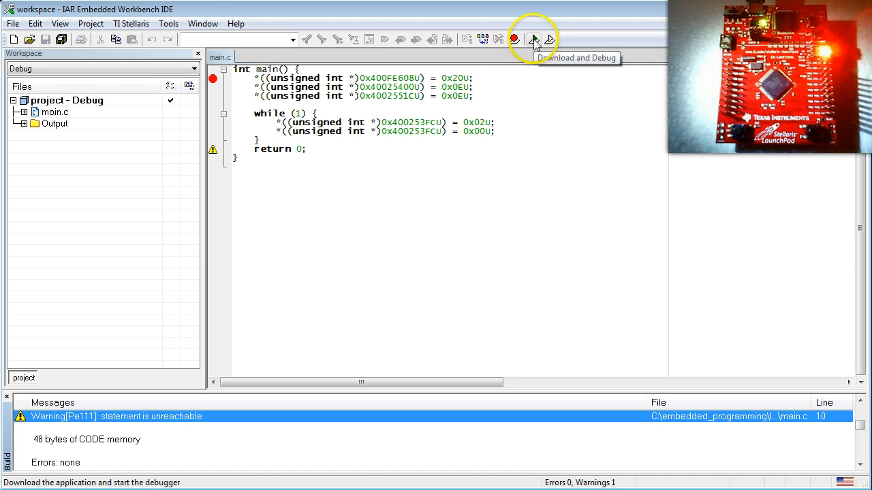
Step: Download and debug the program, stepping over main's register writes toward the loop
{"action": "left_click", "coordinate": [531, 38]}
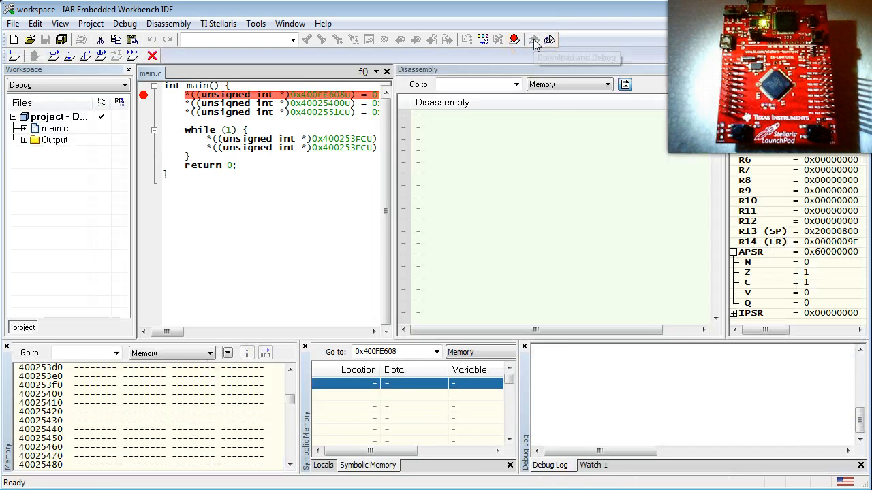
{"action": "left_click", "coordinate": [531, 39]}
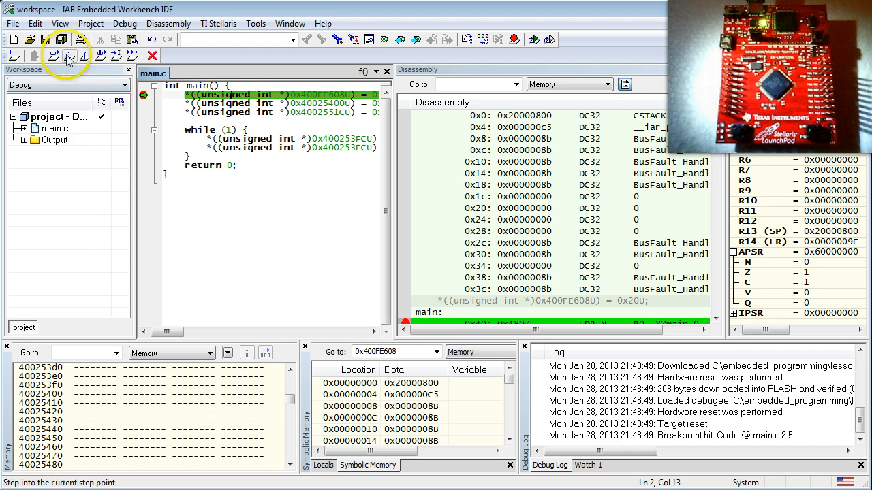
{"action": "left_click", "coordinate": [68, 56]}
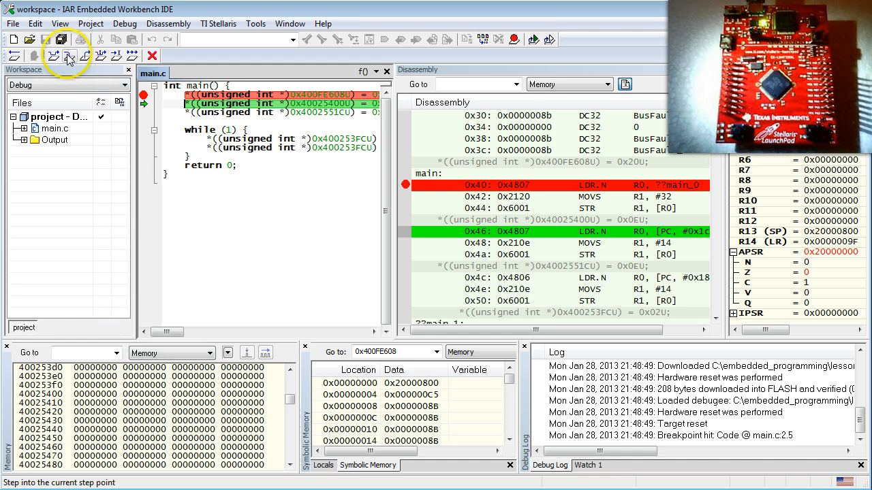
{"action": "left_click", "coordinate": [69, 54]}
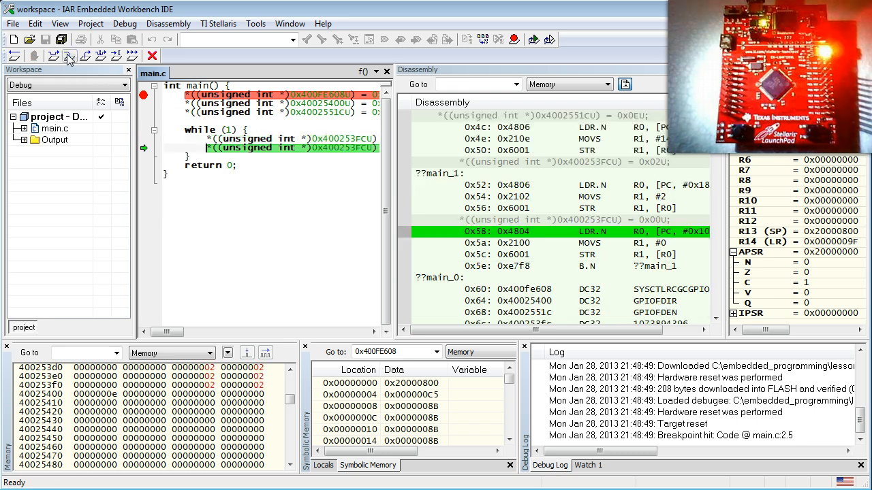
{"action": "mouse_move", "coordinate": [68, 54]}
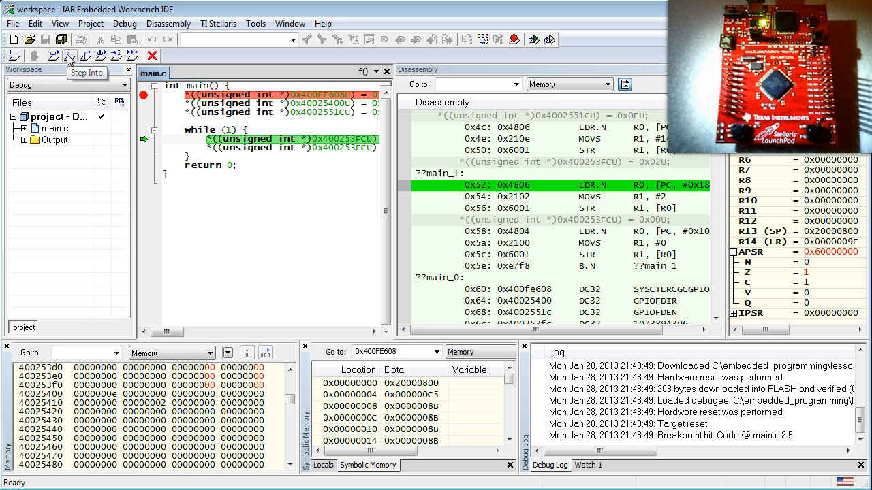
{"action": "mouse_move", "coordinate": [128, 56]}
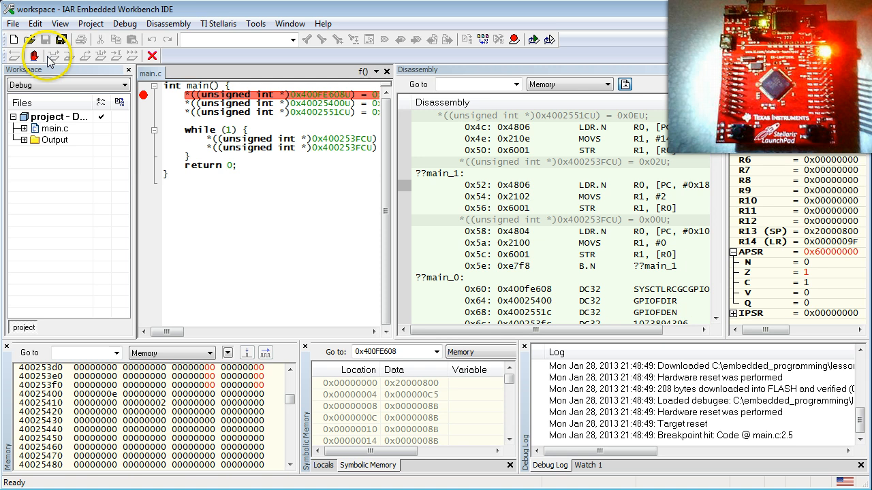
Step: Go, step and break inside the blinking loop to toggle the red LED, then stop debugging
{"action": "left_click", "coordinate": [33, 56]}
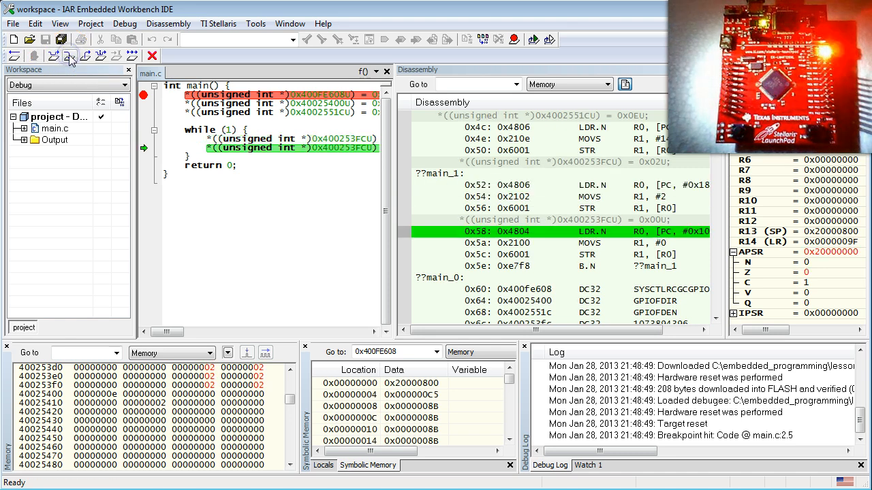
{"action": "left_click", "coordinate": [68, 57]}
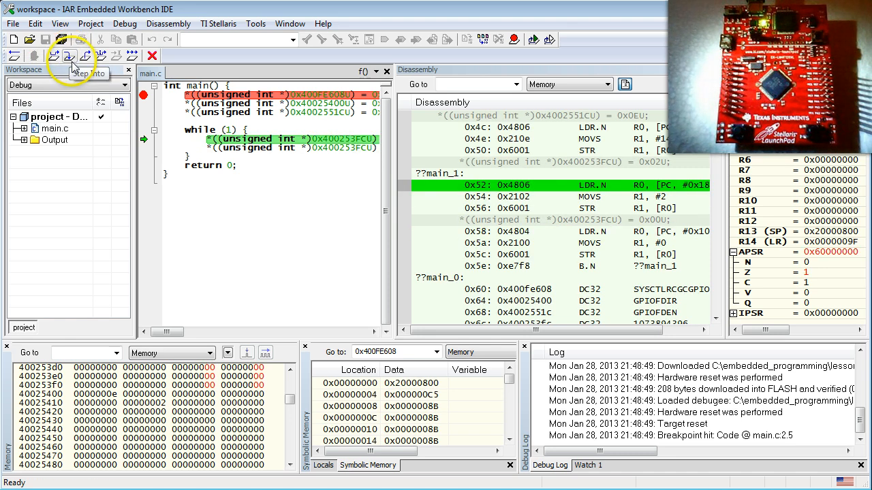
{"action": "left_click", "coordinate": [68, 56]}
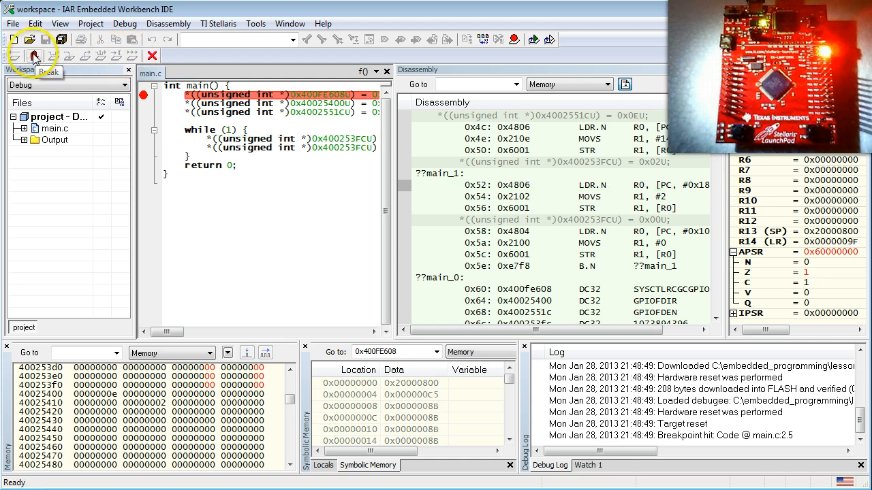
{"action": "left_click", "coordinate": [131, 56]}
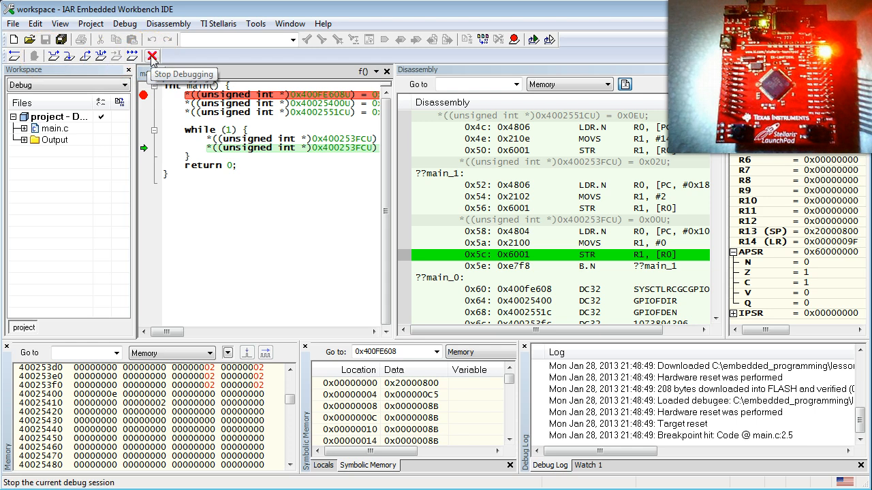
{"action": "left_click", "coordinate": [153, 56]}
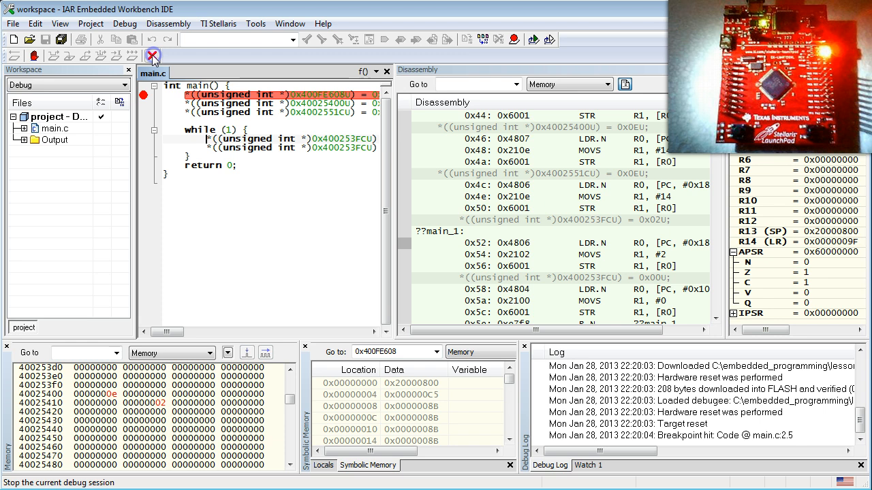
Step: Stop debugging and write 'int counter = 0; while (counter < 1000) { ++counter; }' delays, resetting counter before the second
{"action": "left_click", "coordinate": [153, 54]}
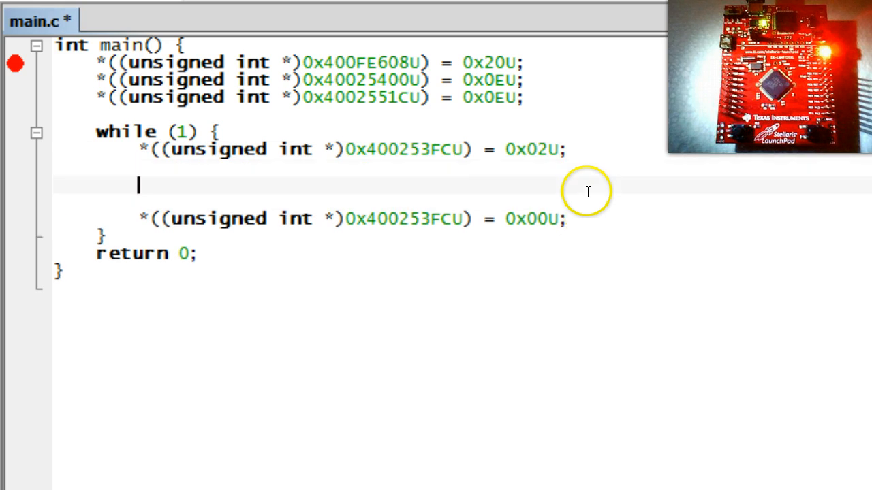
{"action": "type", "text": "int counter = 0;"}
{"action": "type", "text": "while (cou"}
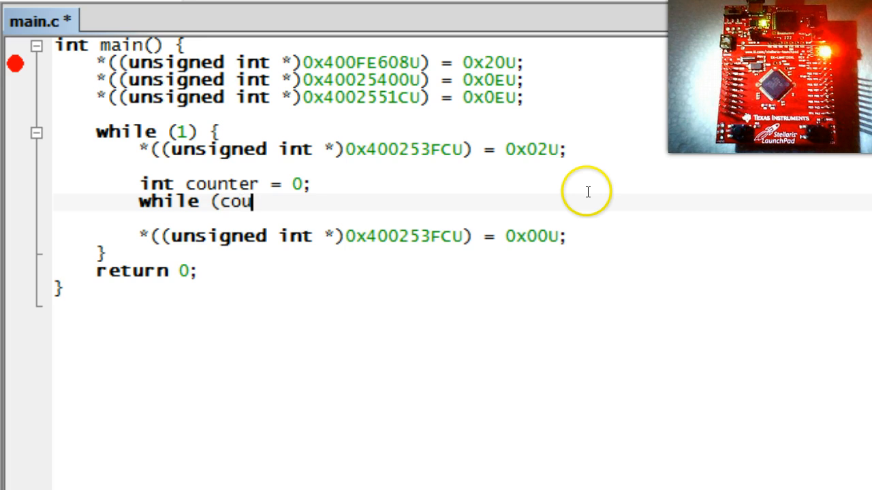
{"action": "type", "text": "nter < 1000"}
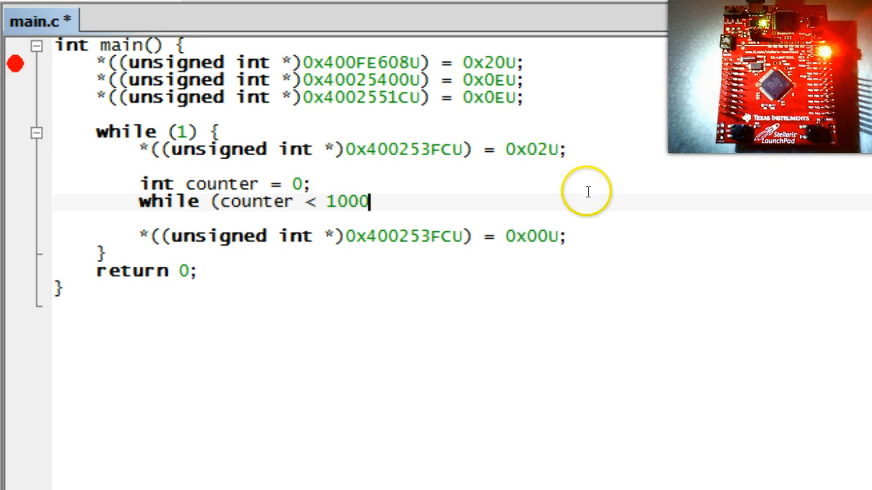
{"action": "type", "text": ") {"}
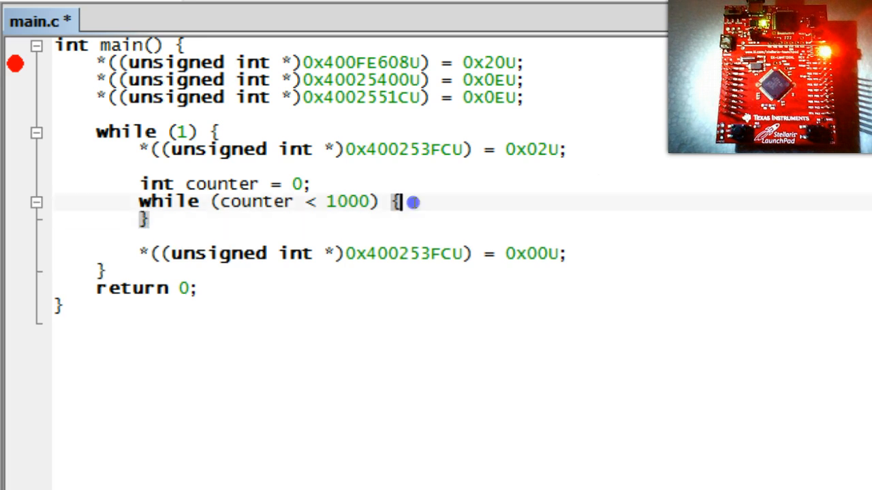
{"action": "type", "text": "++counter;"}
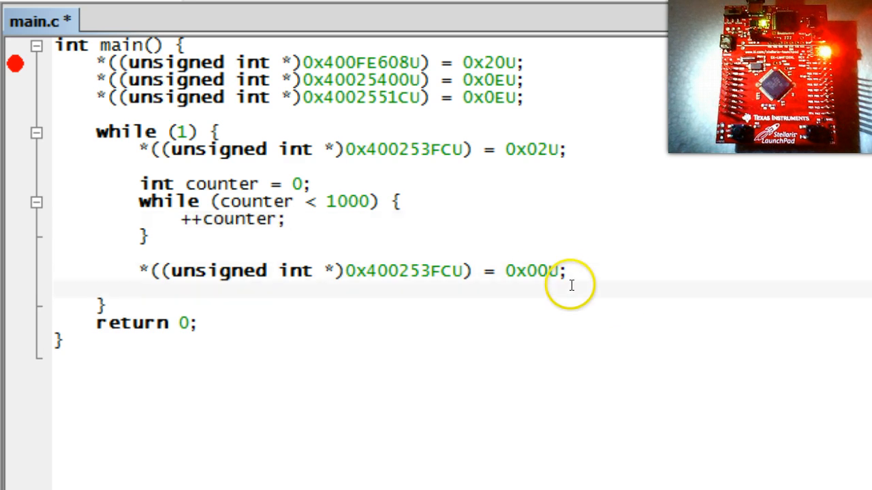
{"action": "type", "text": "counter = 0;"}
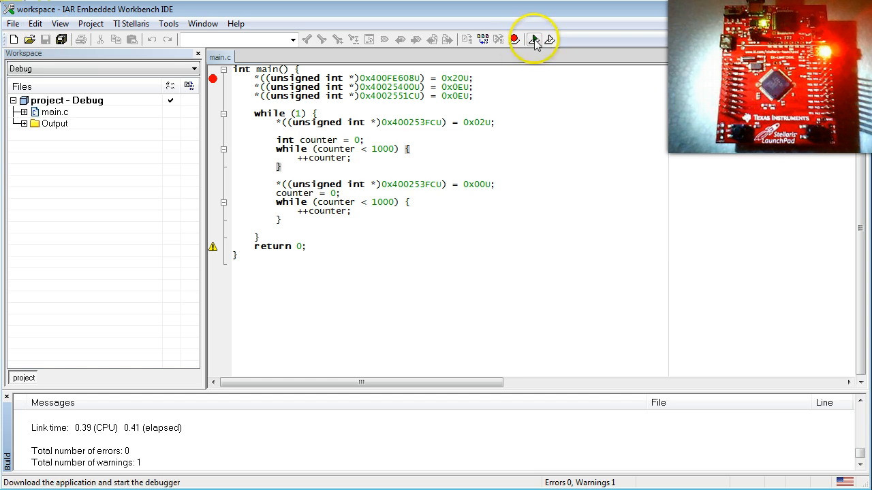
Step: Download the delay-loop build, run it with Go on the LaunchPad, then stop debugging
{"action": "left_click", "coordinate": [529, 38]}
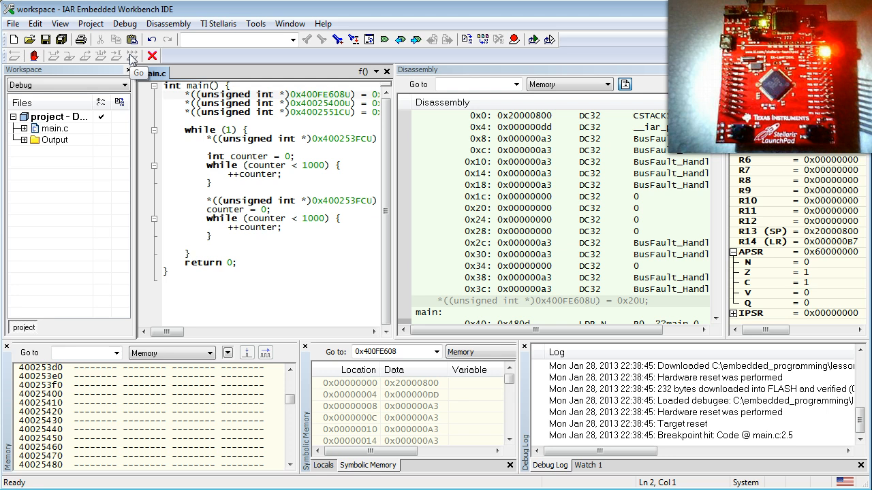
{"action": "left_click", "coordinate": [33, 55]}
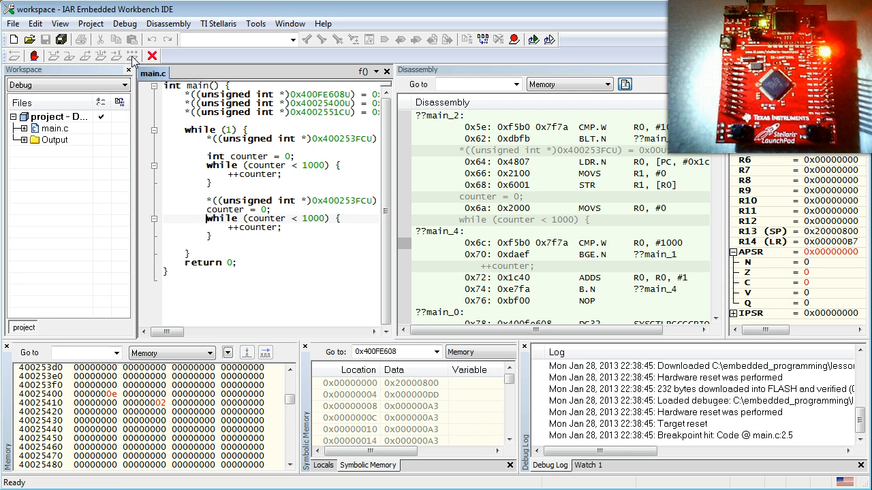
{"action": "mouse_move", "coordinate": [152, 55]}
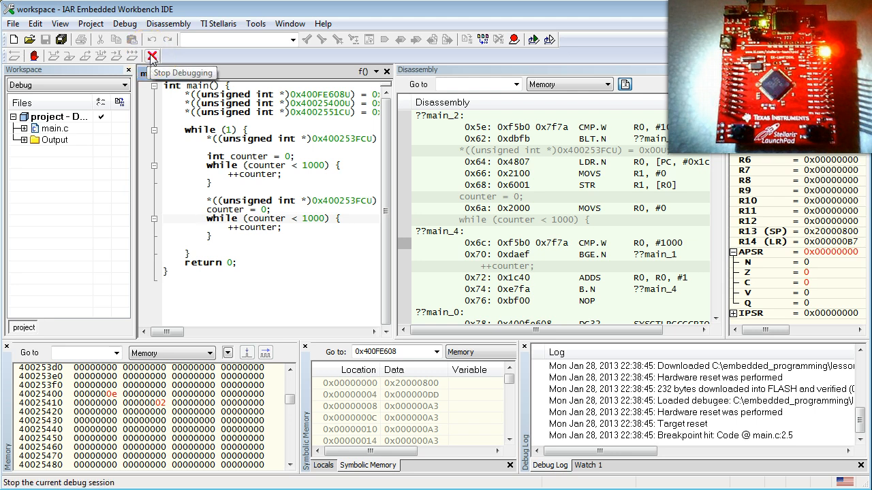
{"action": "left_click", "coordinate": [152, 55]}
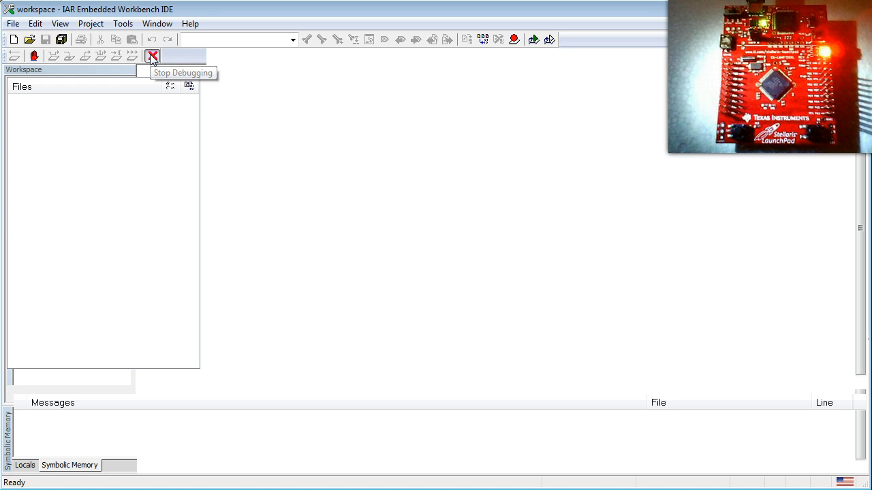
Step: Append zeros so both while conditions compare counter against 1000000
{"action": "left_click", "coordinate": [155, 55]}
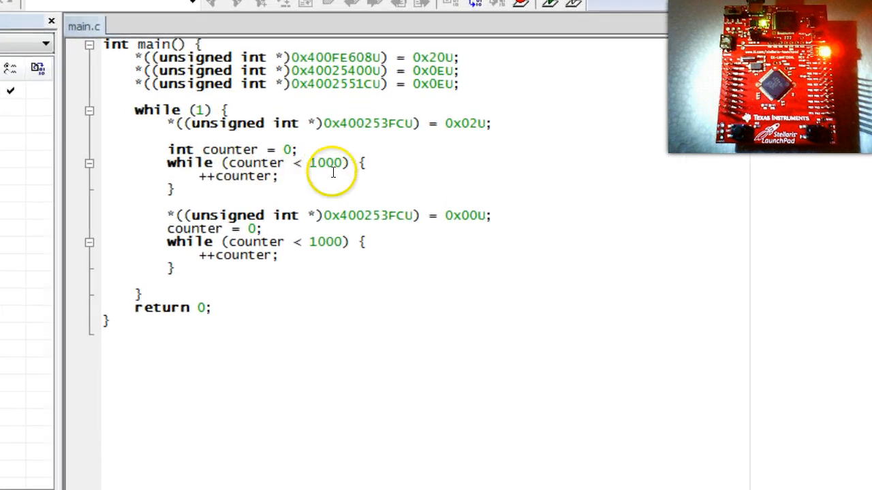
{"action": "type", "text": "0"}
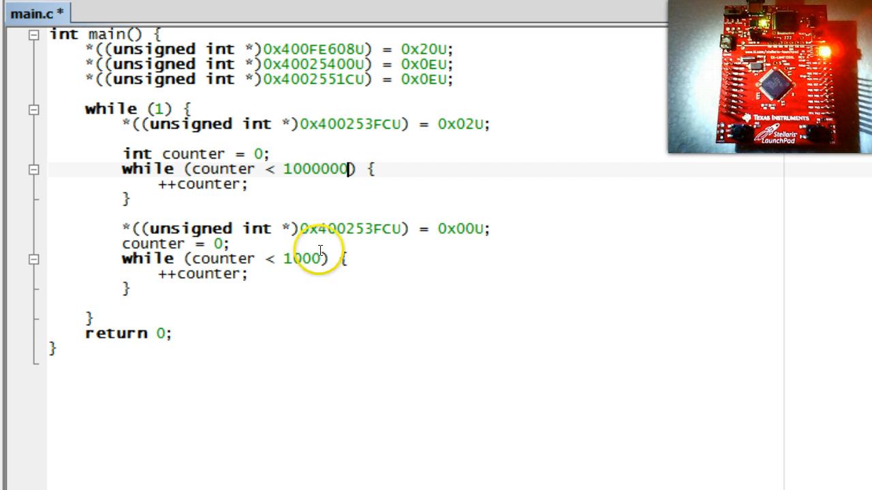
{"action": "type", "text": "000"}
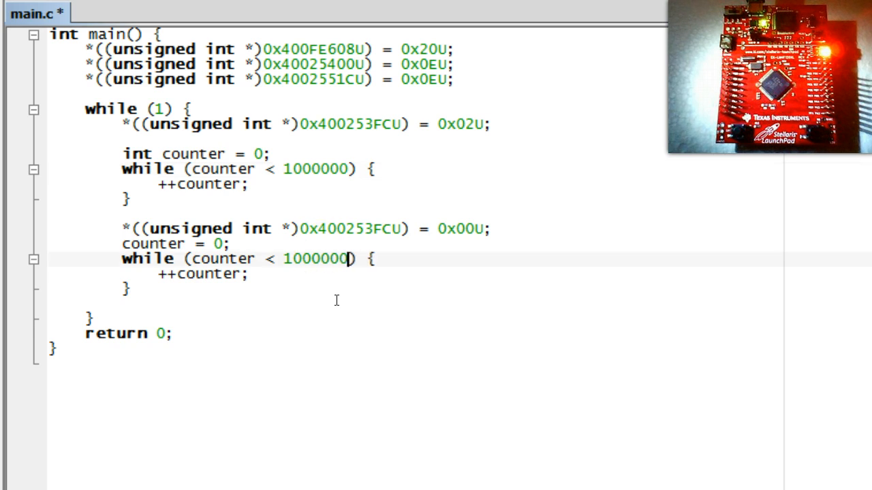